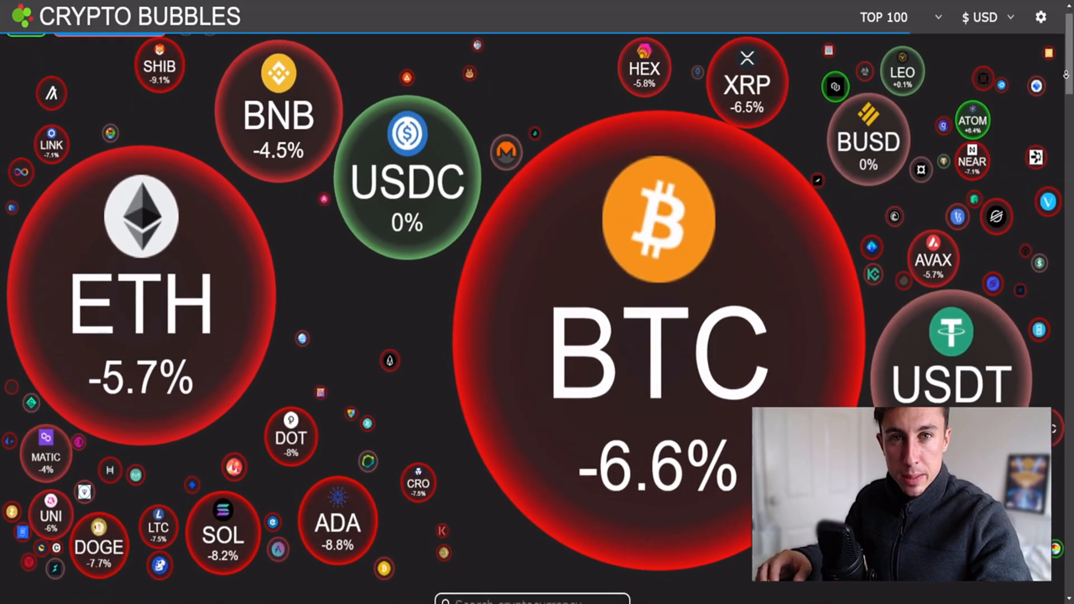
# Scroll down past the bubbles to the ranked top-coins table with price changes.
pyautogui.scroll(-3)
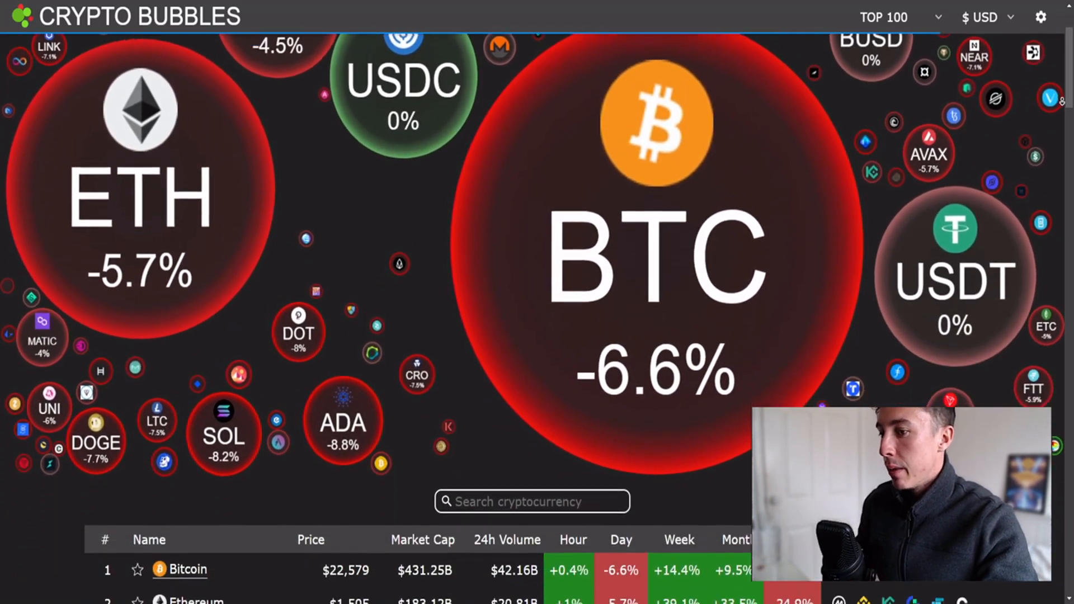
pyautogui.scroll(-3)
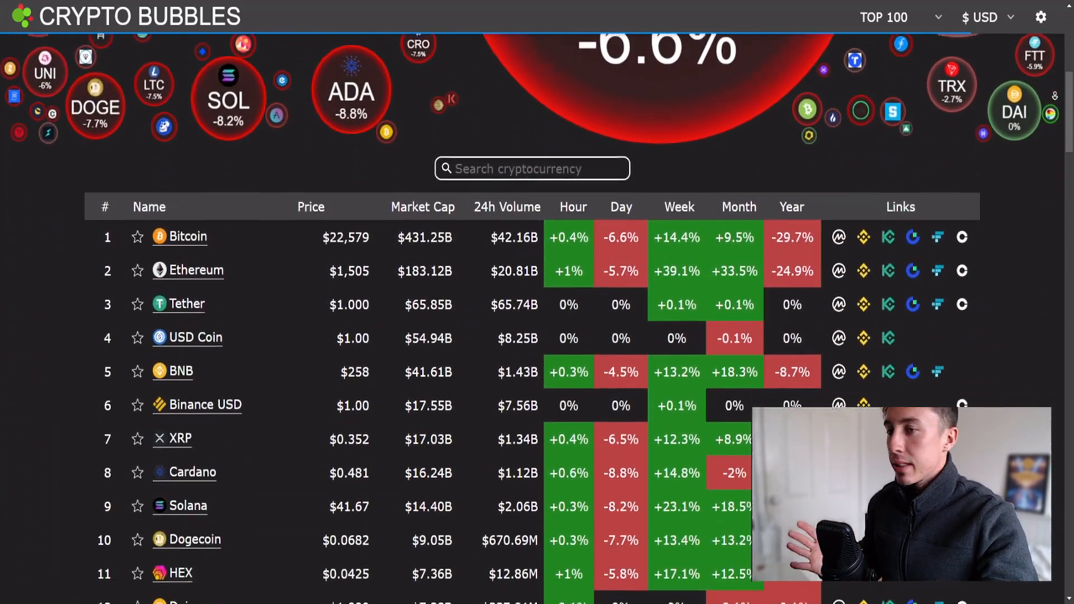
pyautogui.scroll(-3)
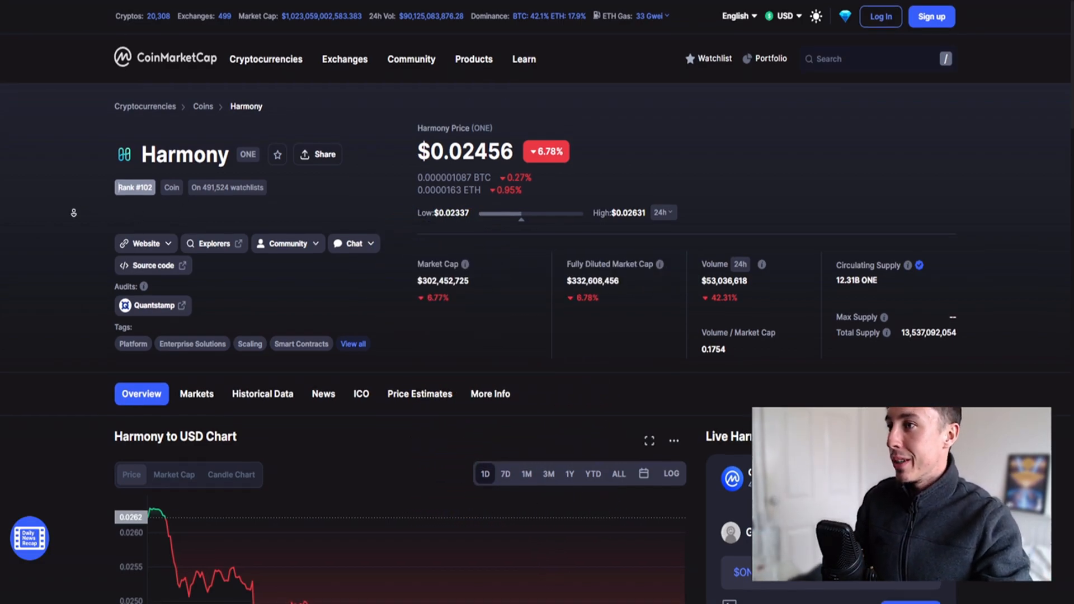
# Show the Harmony to USD chart over the 3M range instead of one day.
pyautogui.scroll(-3)
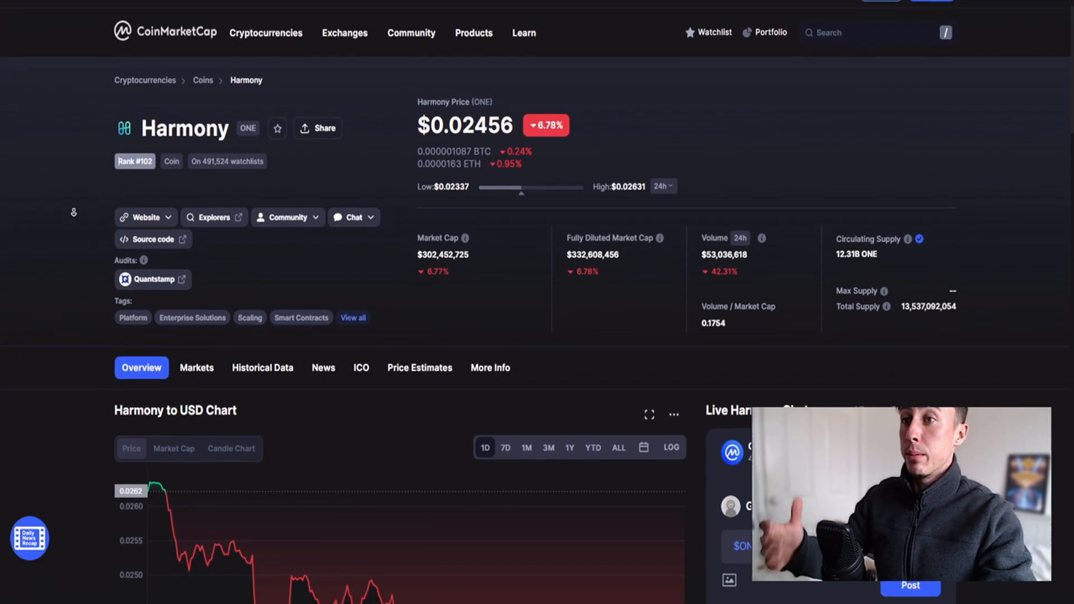
pyautogui.scroll(-3)
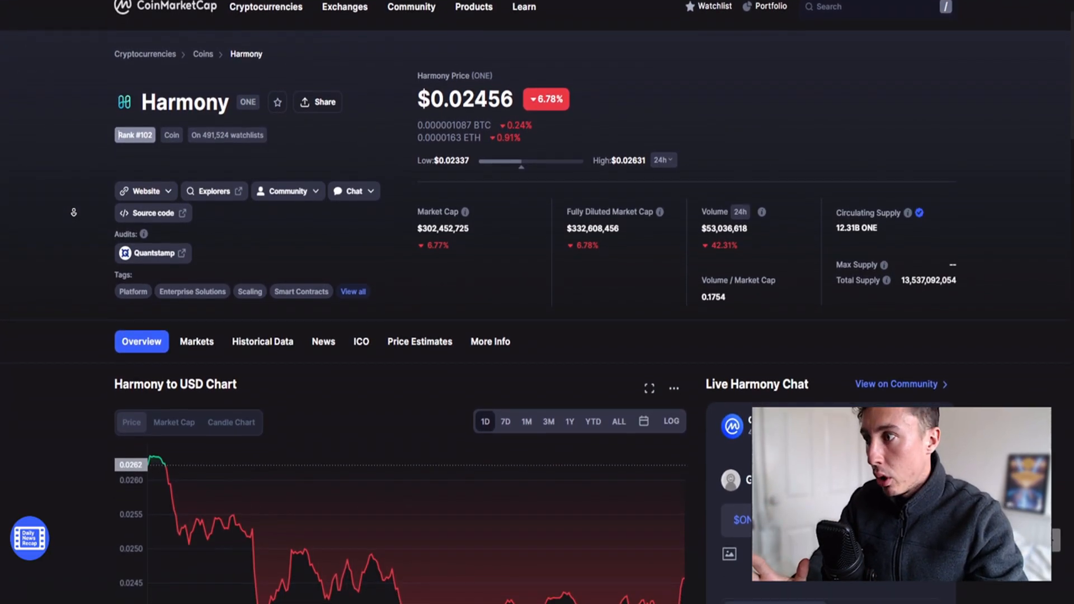
pyautogui.scroll(-3)
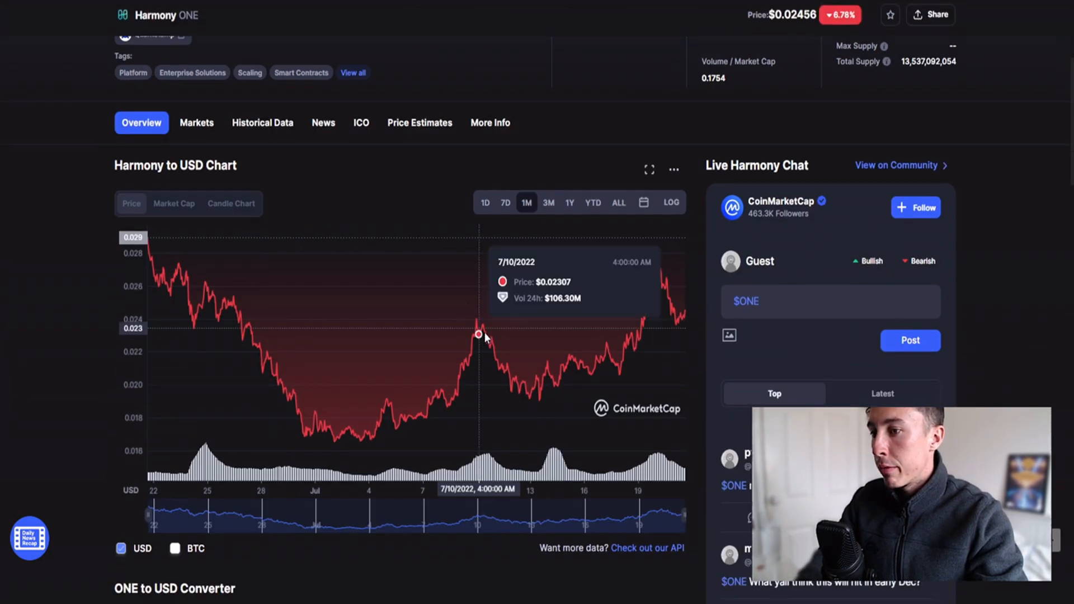
pyautogui.click(549, 203)
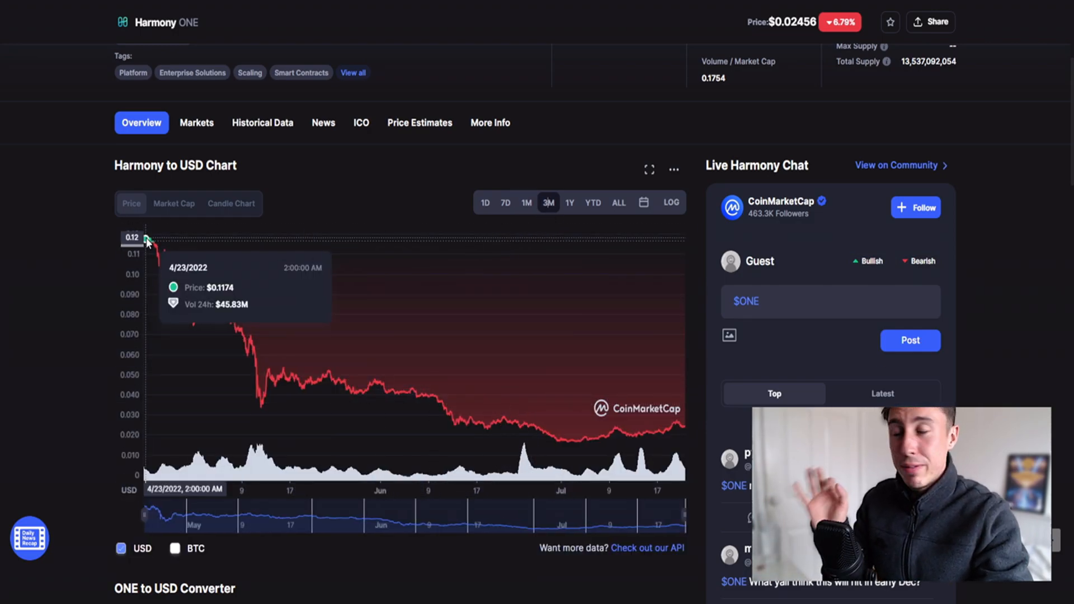
pyautogui.moveTo(346, 192)
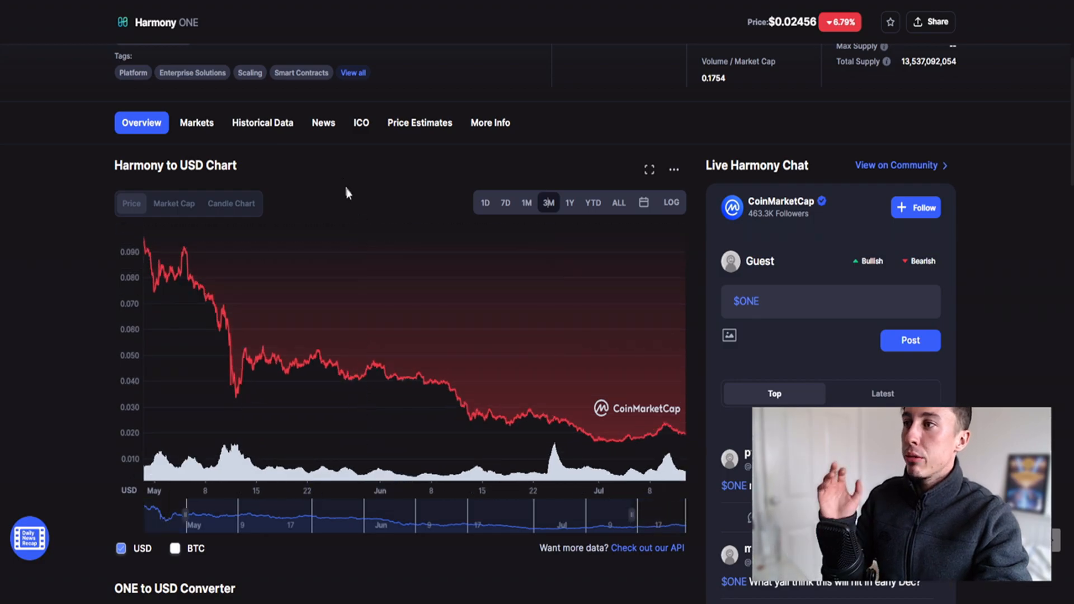
pyautogui.scroll(3)
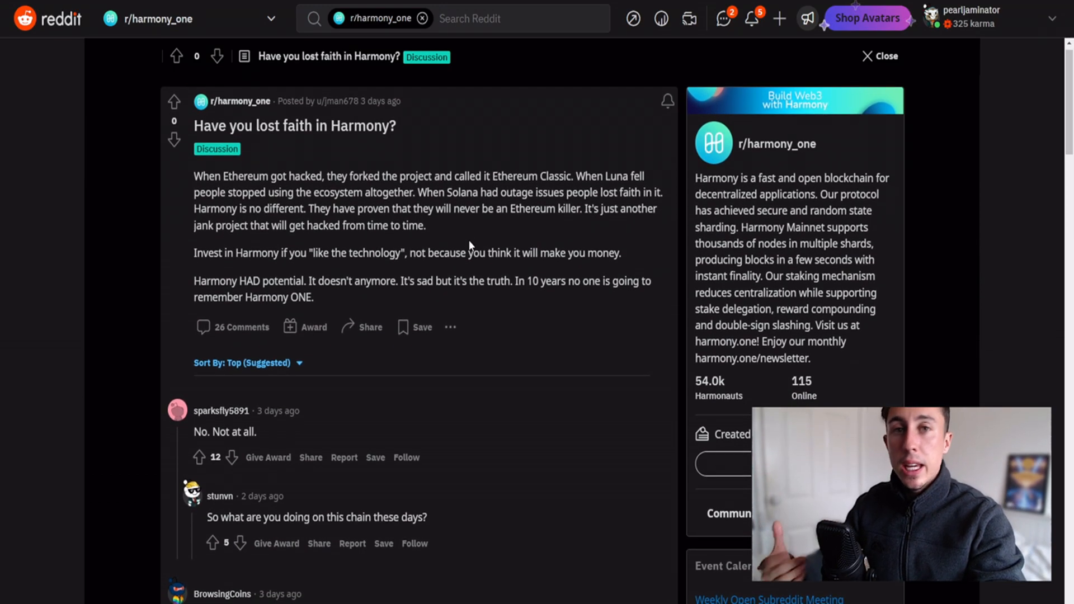
pyautogui.scroll(-3)
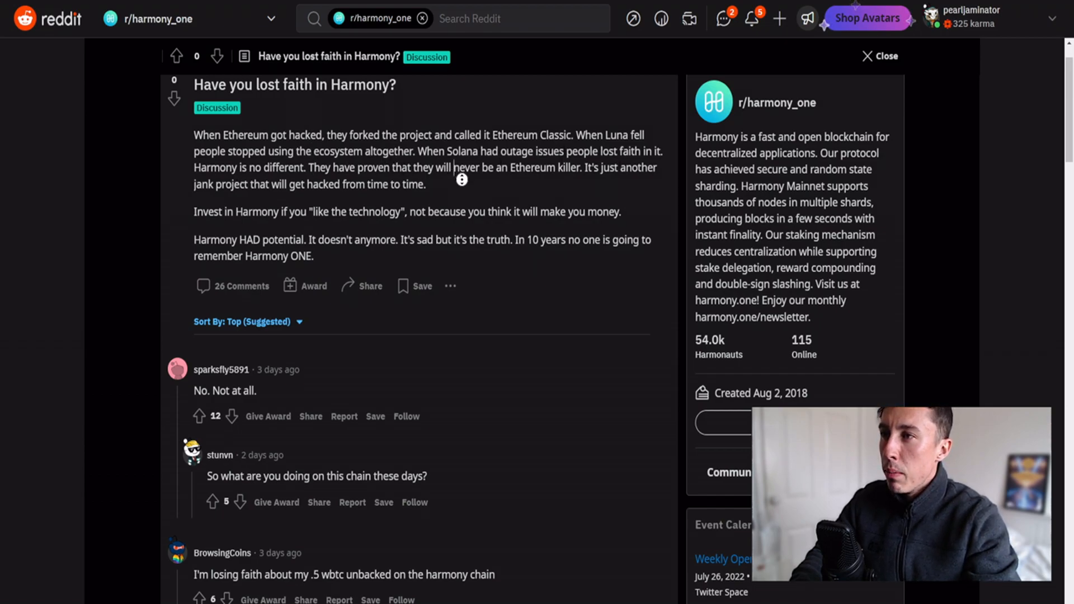
pyautogui.scroll(-3)
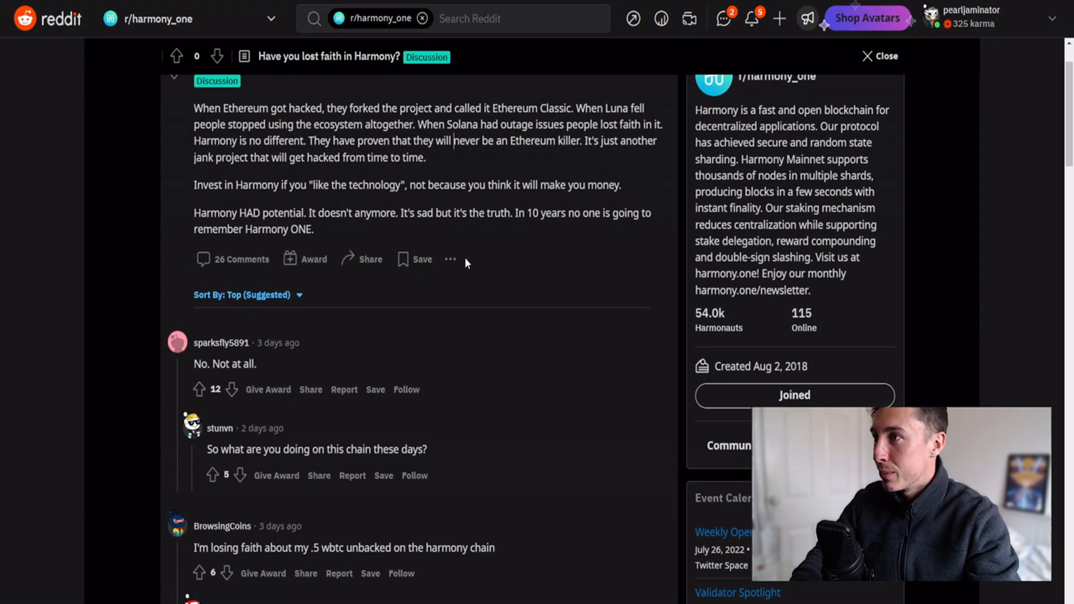
pyautogui.moveTo(430, 242)
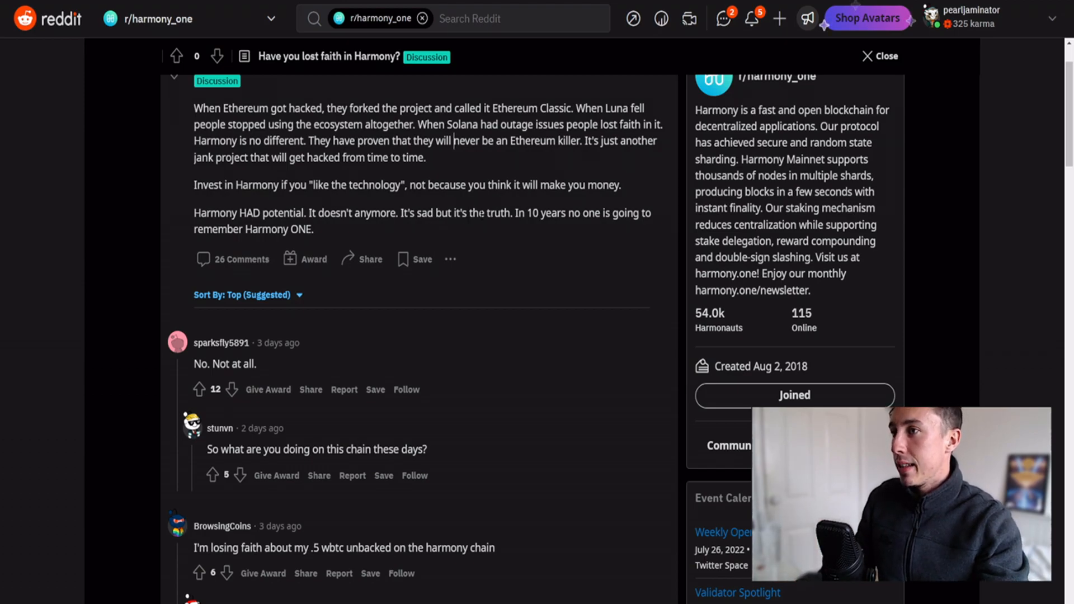
pyautogui.scroll(3)
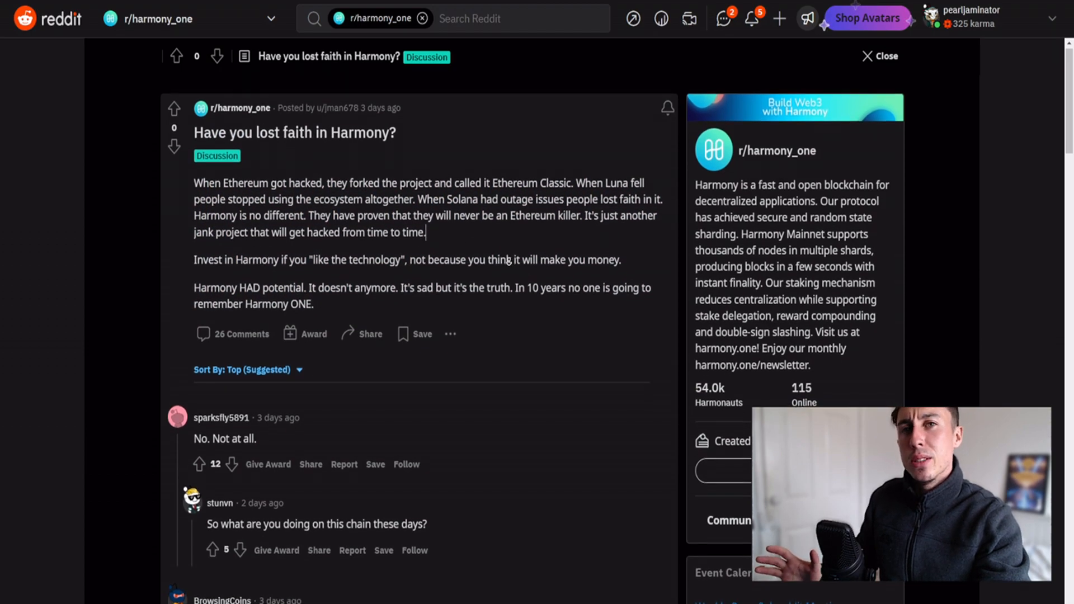
pyautogui.scroll(-3)
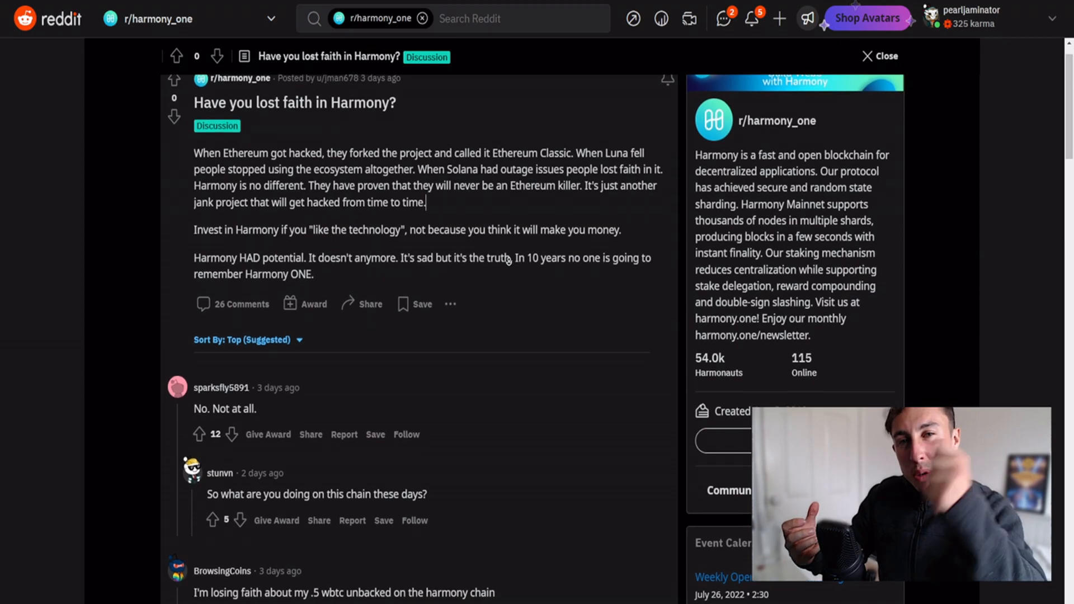
pyautogui.scroll(-3)
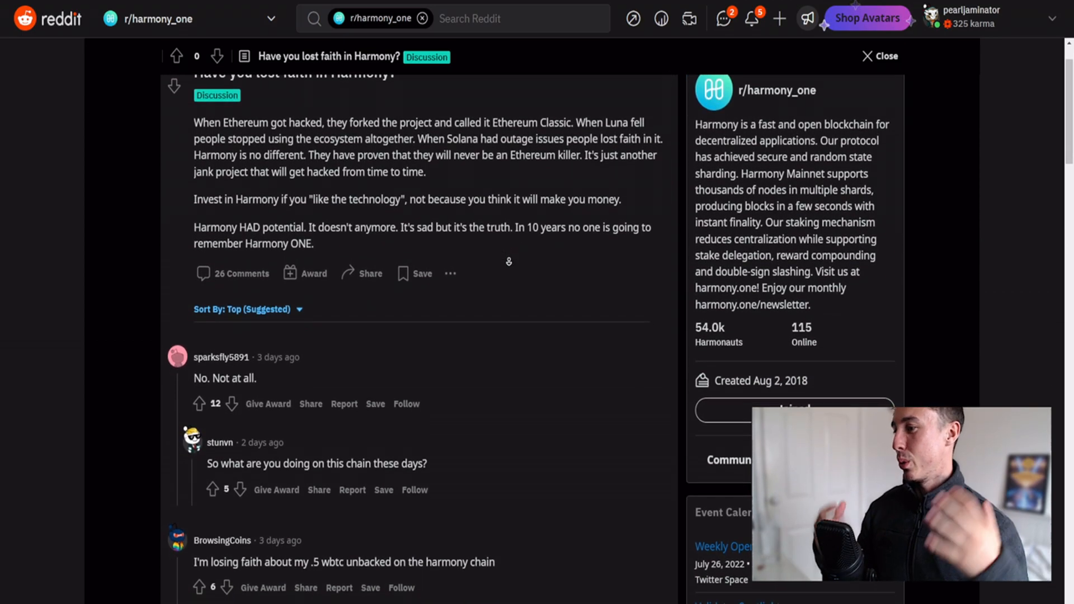
pyautogui.scroll(-3)
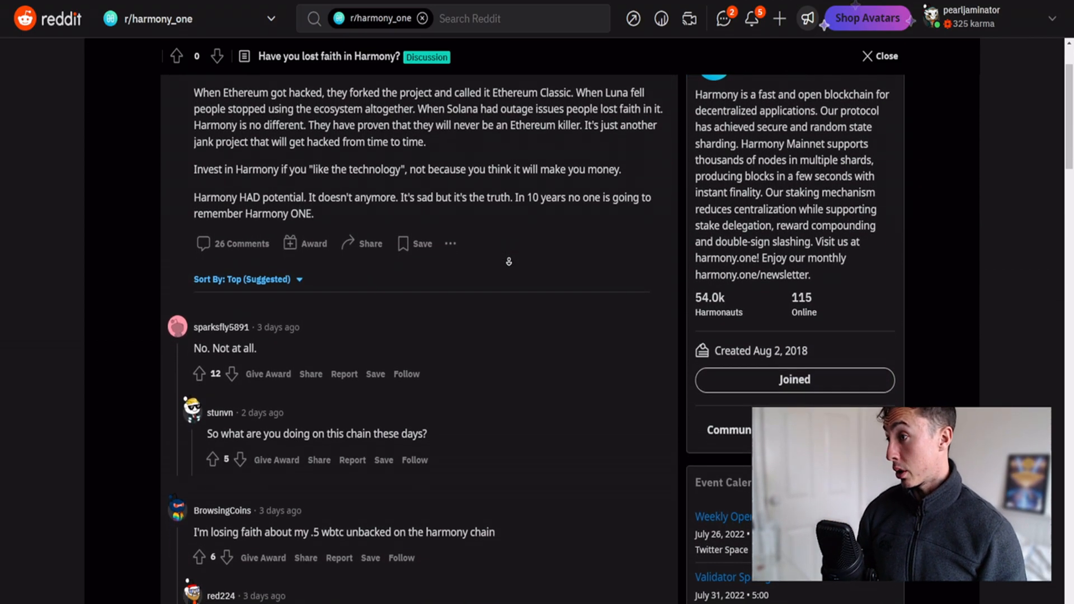
pyautogui.scroll(-3)
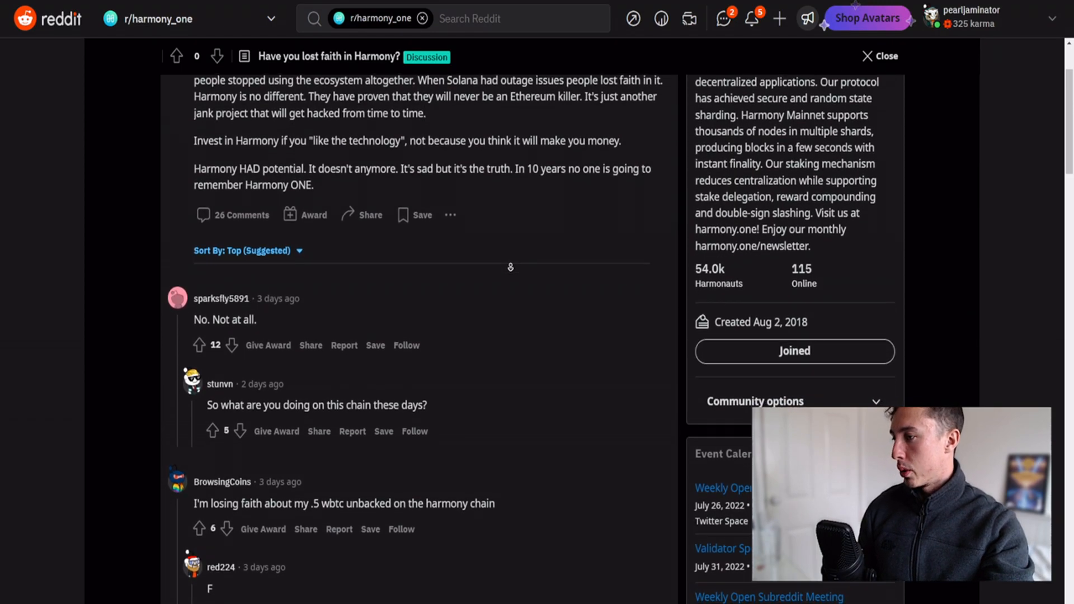
pyautogui.scroll(-3)
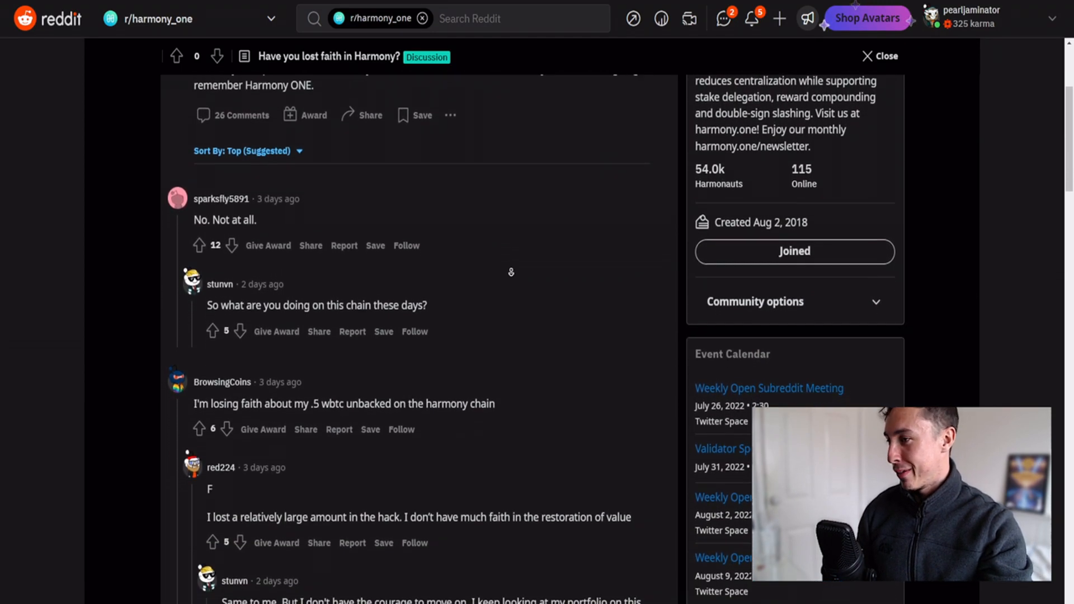
pyautogui.scroll(-3)
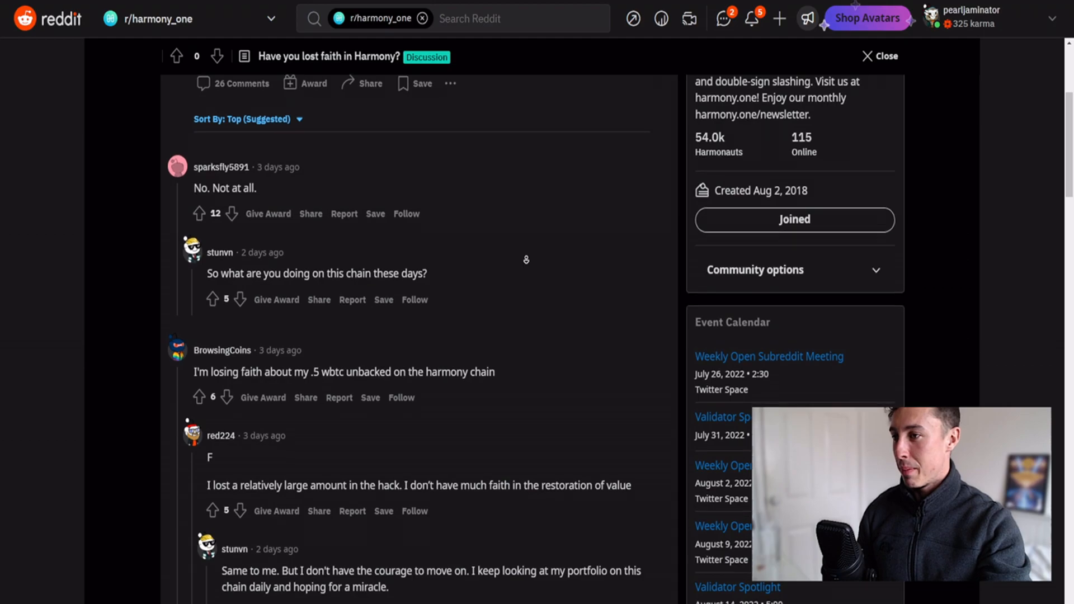
pyautogui.scroll(-3)
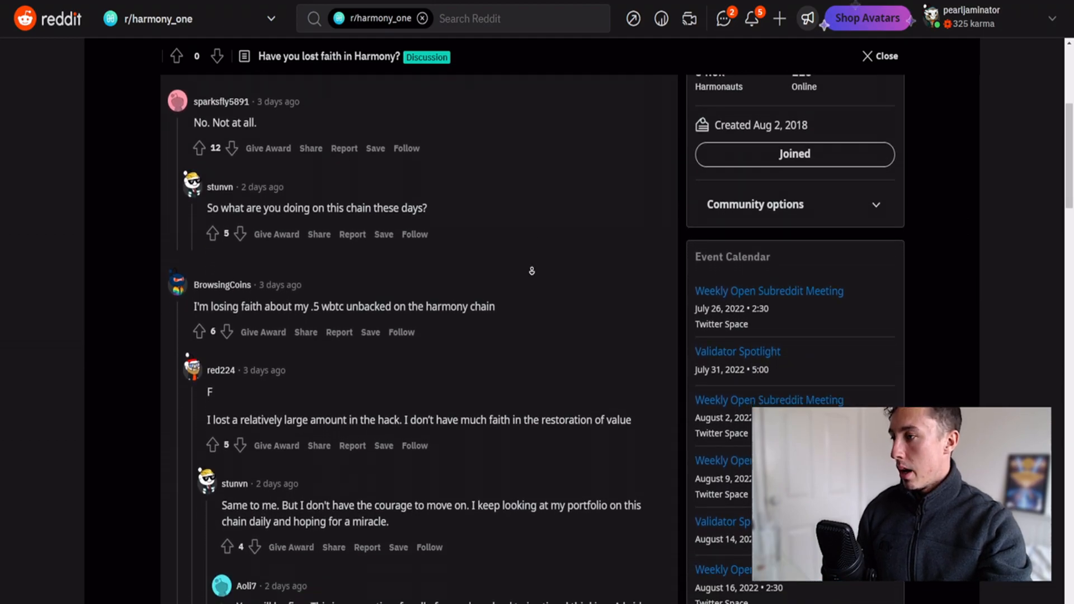
pyautogui.scroll(-3)
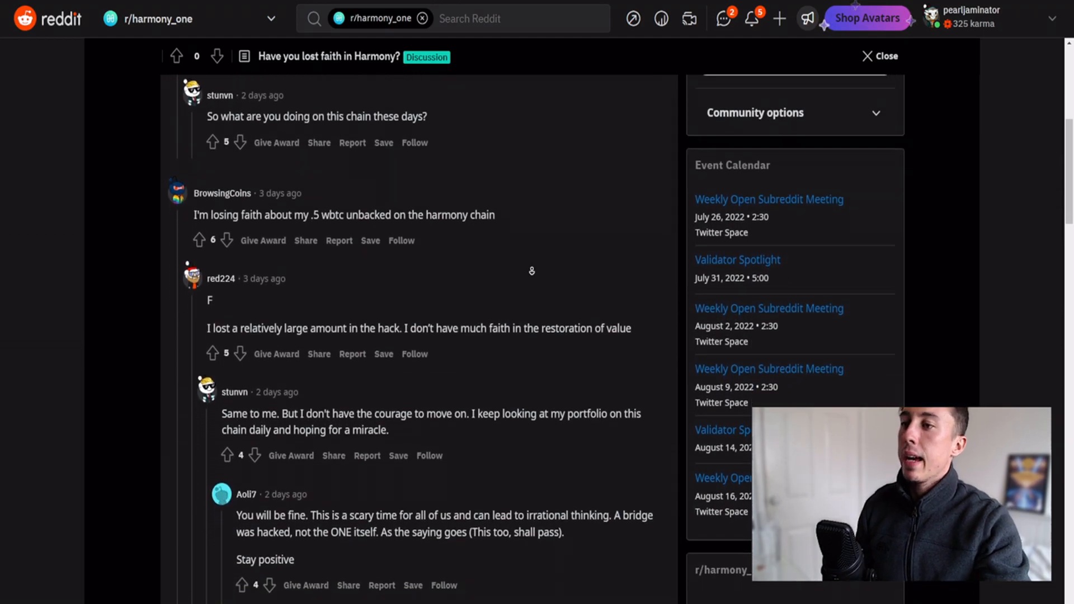
pyautogui.scroll(-3)
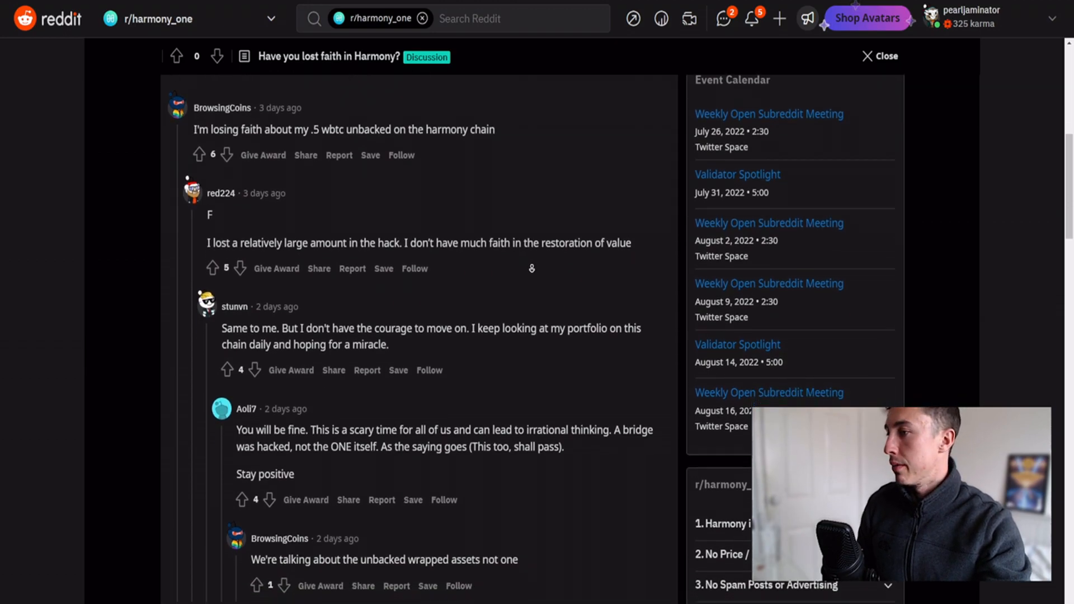
pyautogui.scroll(-3)
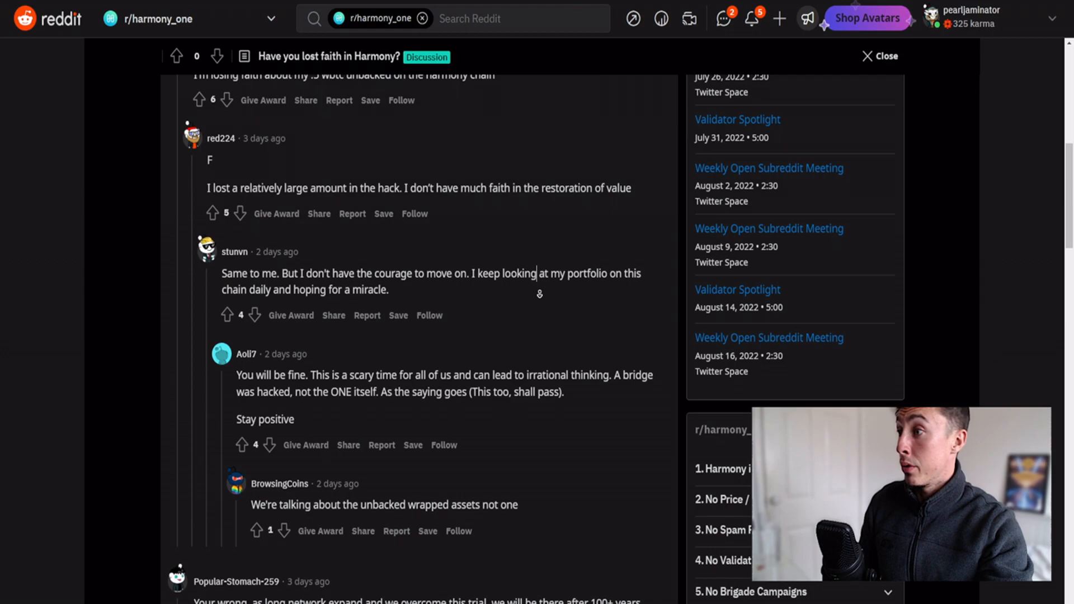
pyautogui.scroll(-3)
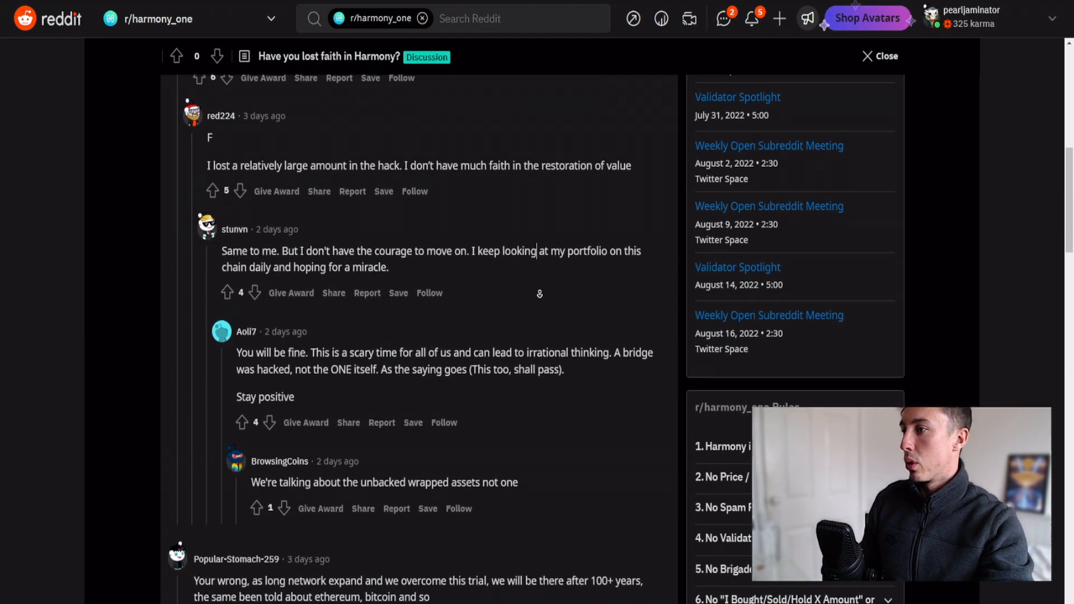
pyautogui.scroll(-3)
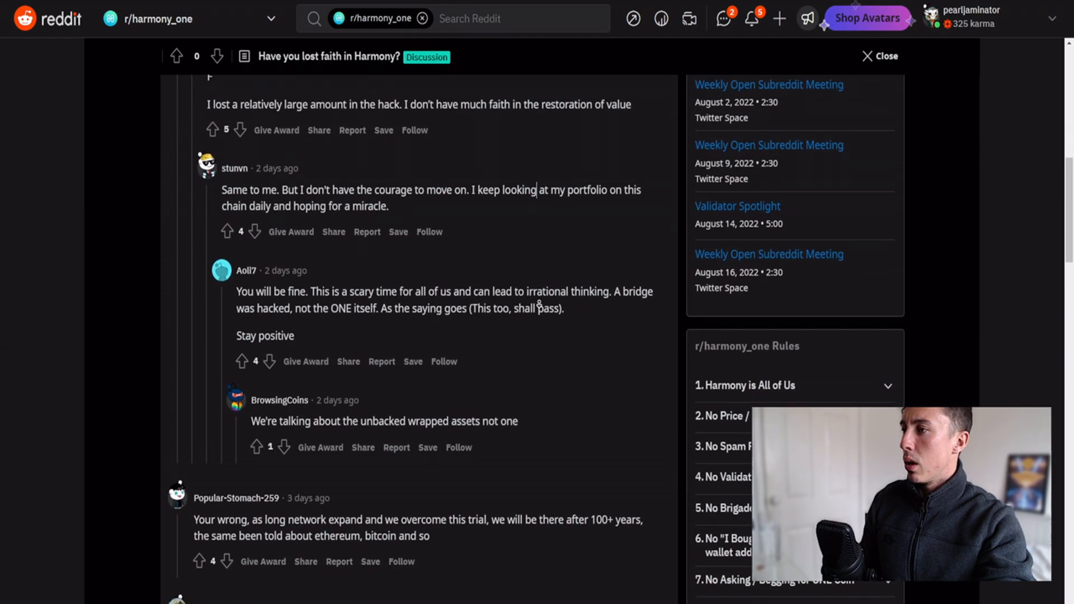
pyautogui.scroll(-3)
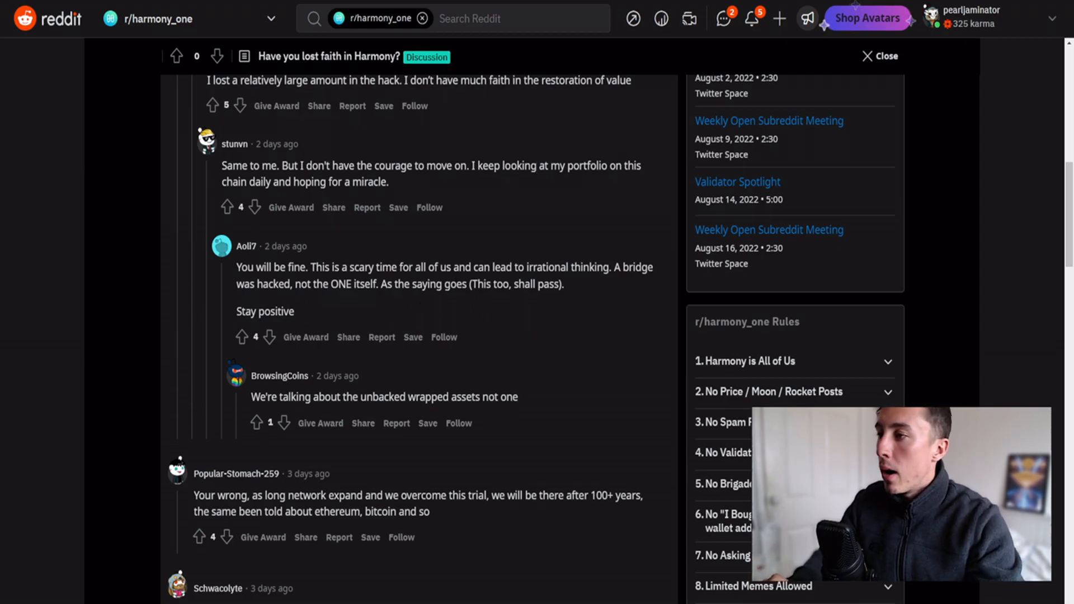
pyautogui.scroll(-3)
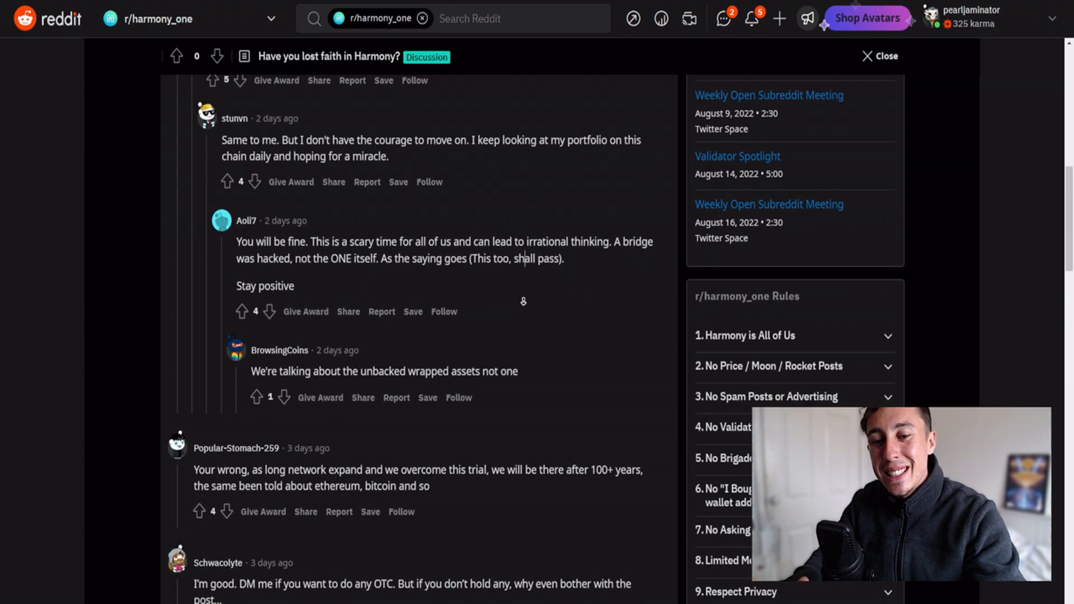
pyautogui.scroll(-3)
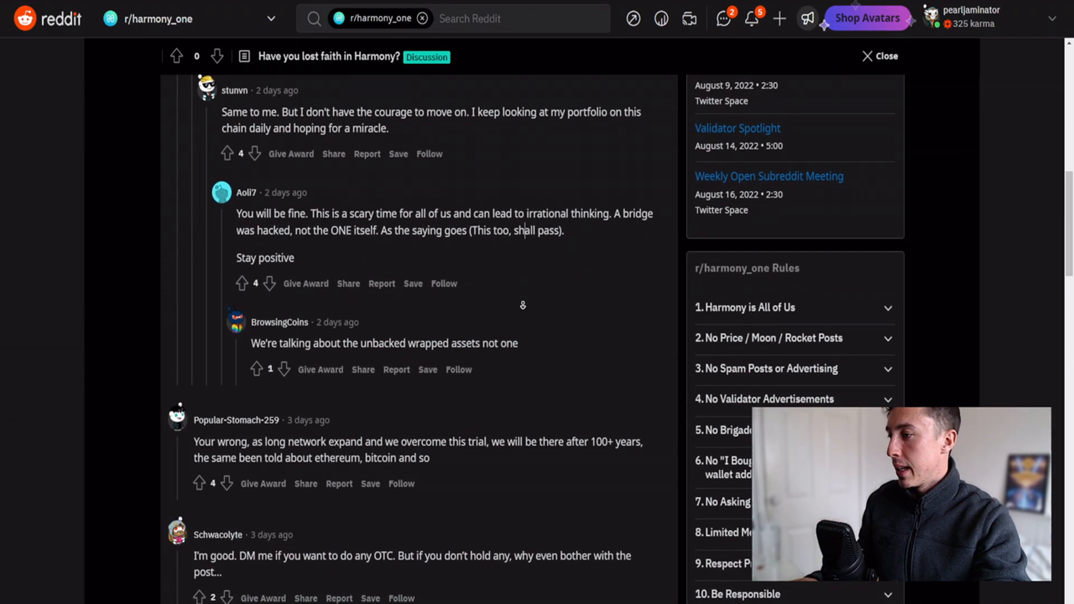
pyautogui.scroll(-3)
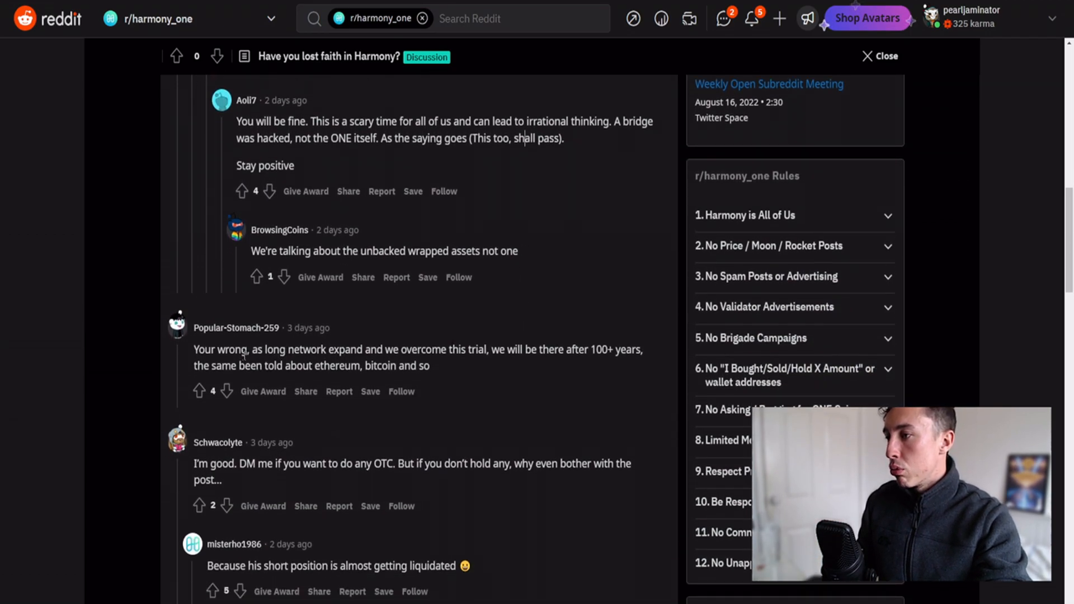
pyautogui.moveTo(542, 361)
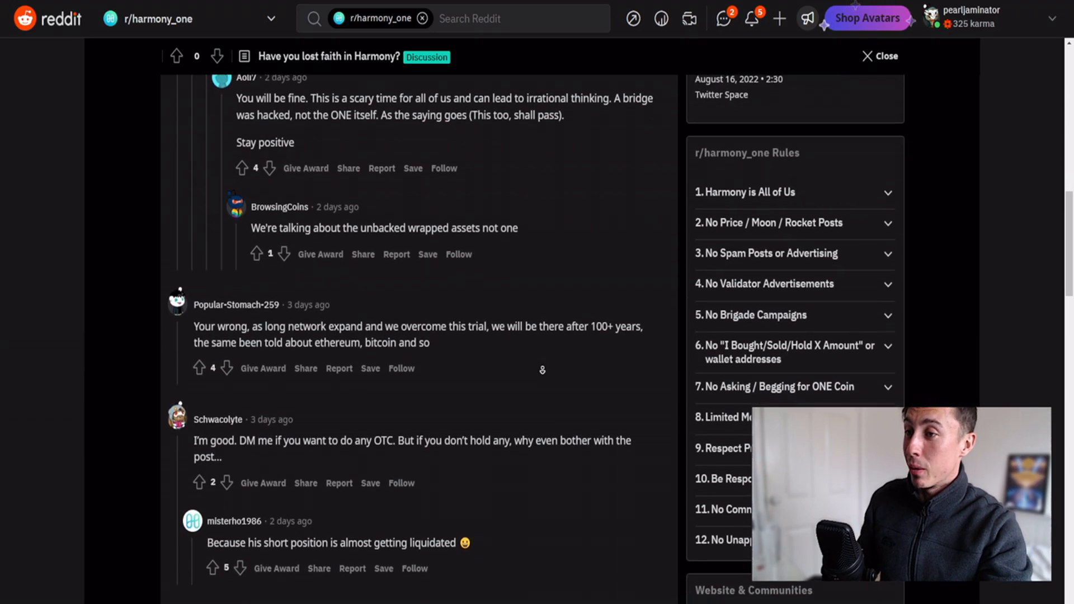
pyautogui.scroll(-3)
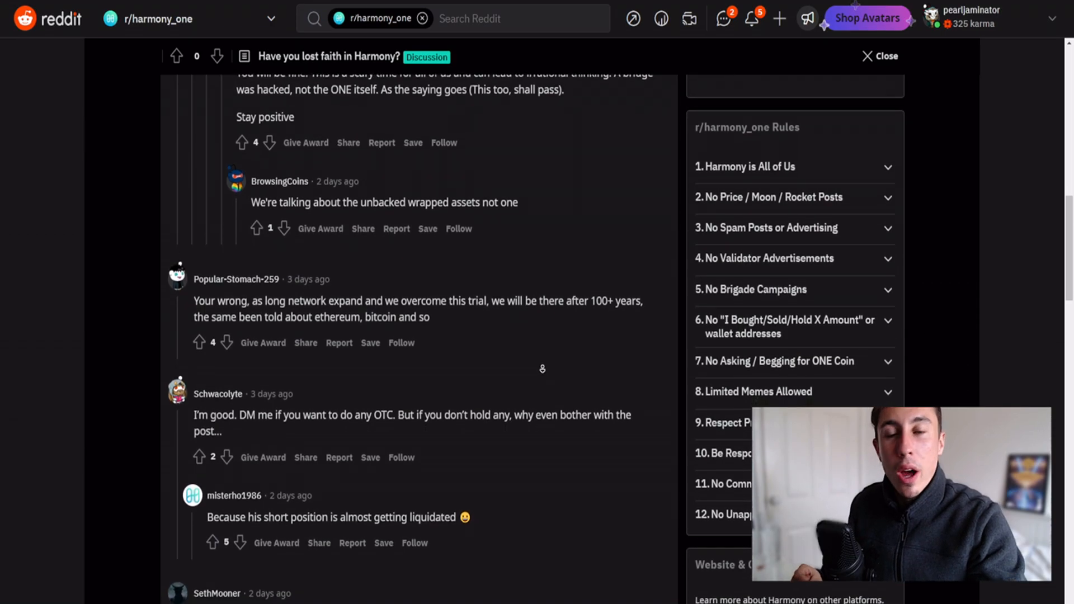
pyautogui.scroll(-3)
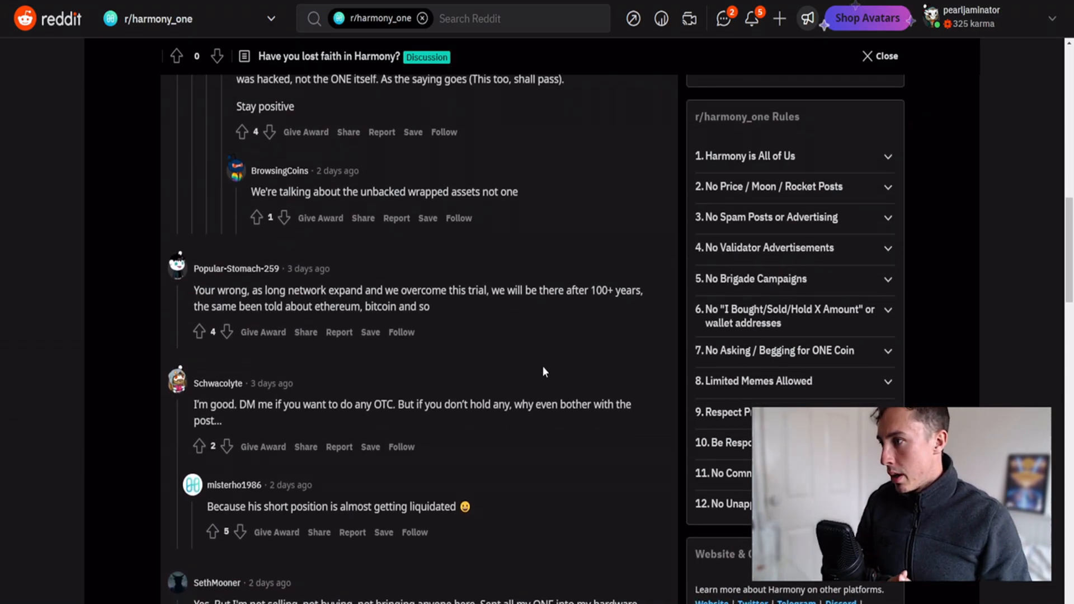
pyautogui.scroll(-3)
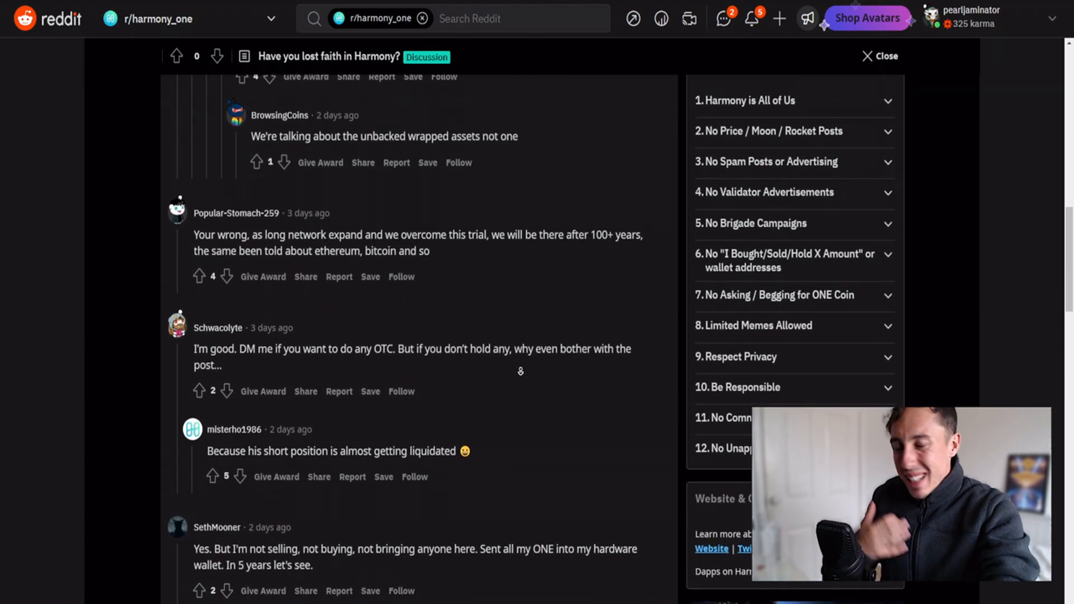
pyautogui.scroll(-3)
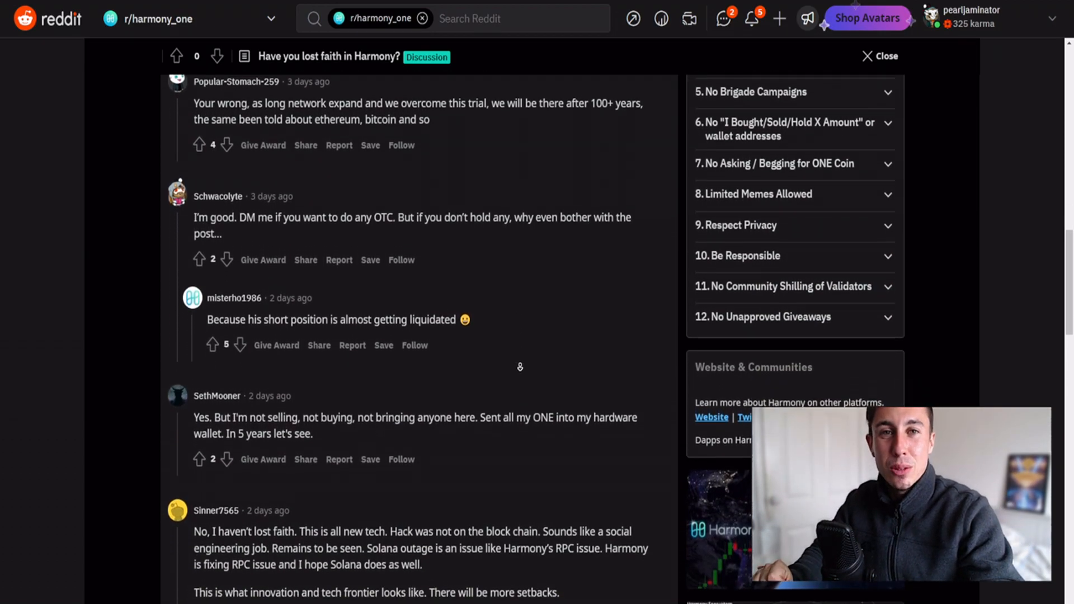
pyautogui.scroll(-3)
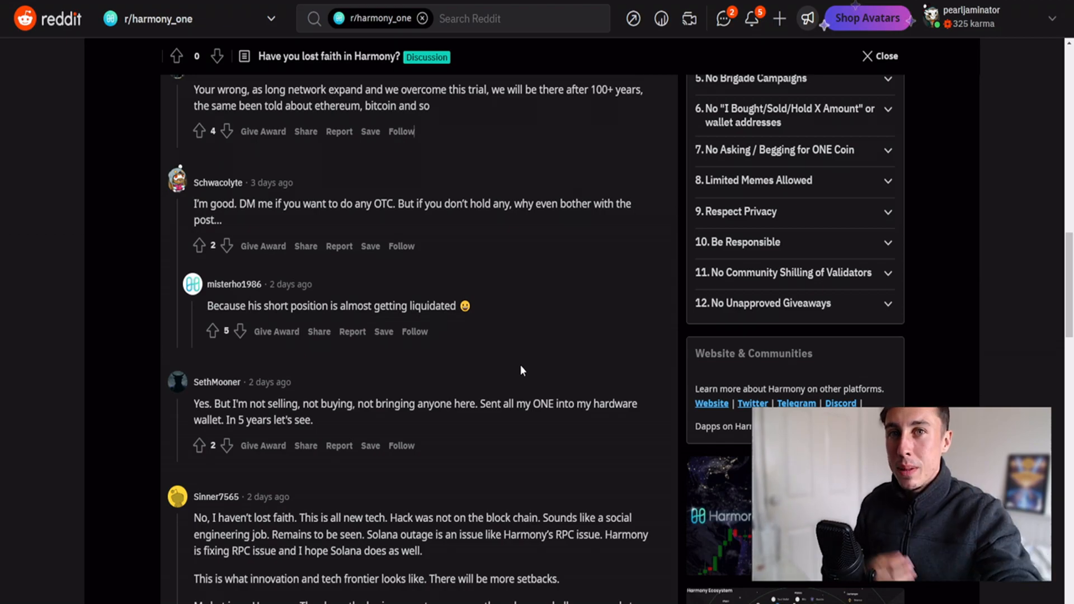
pyautogui.moveTo(497, 340)
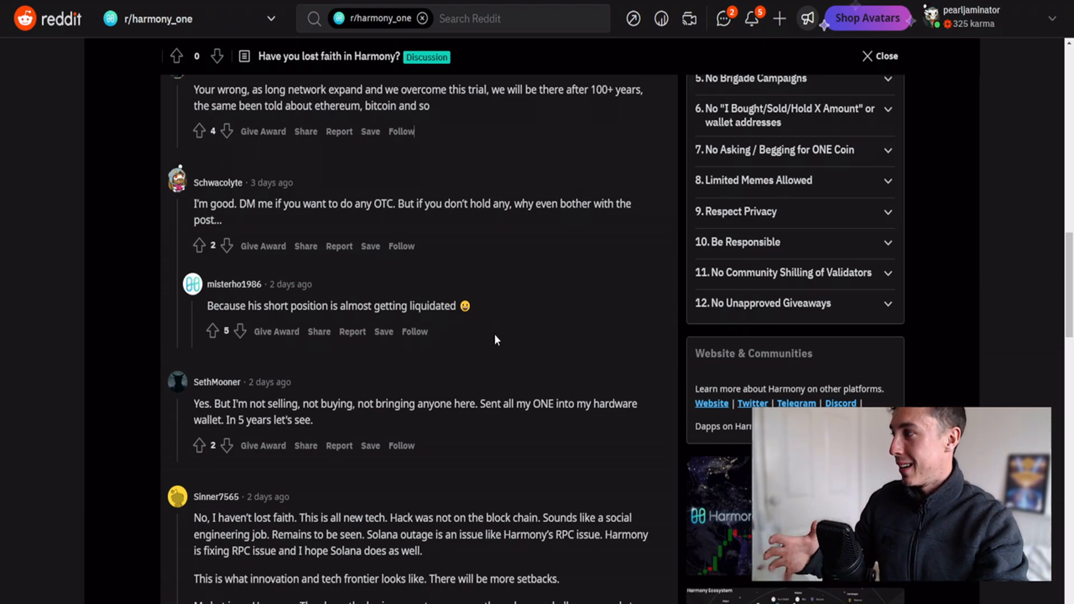
pyautogui.scroll(-3)
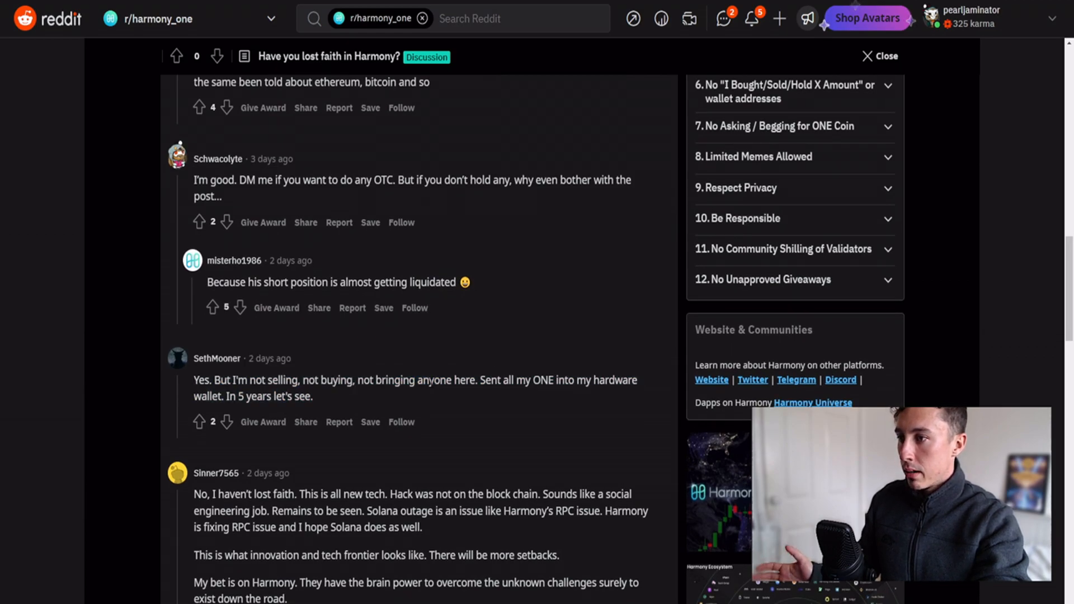
pyautogui.moveTo(480, 396)
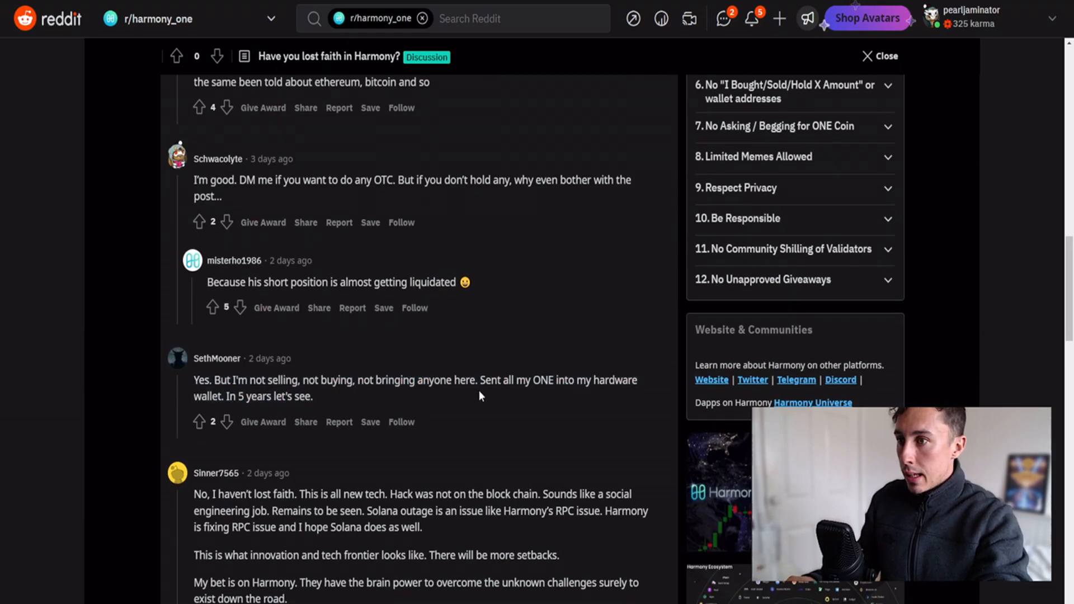
pyautogui.scroll(-3)
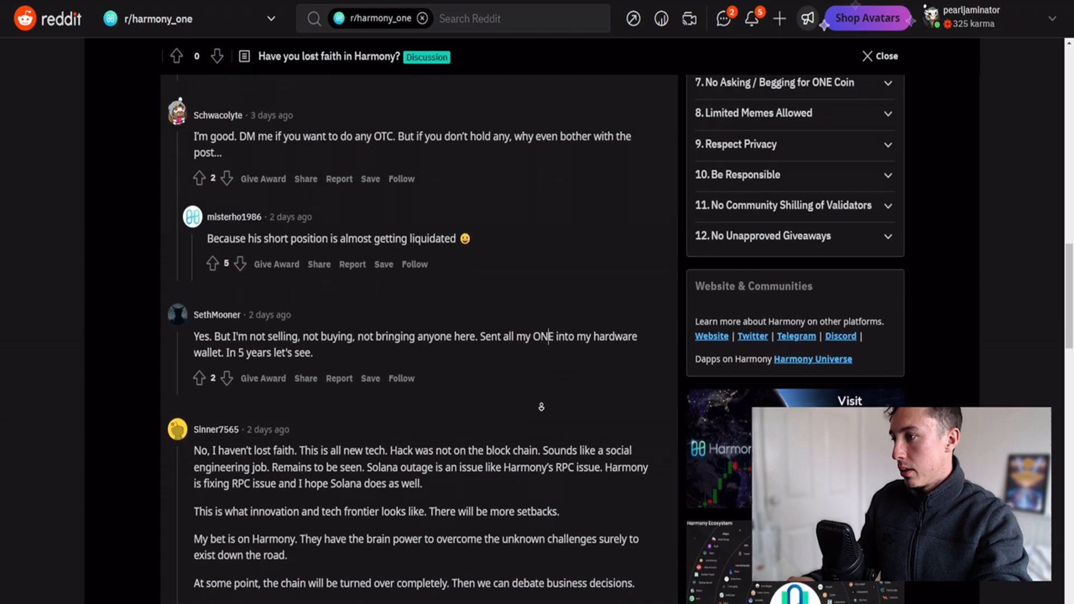
pyautogui.scroll(-3)
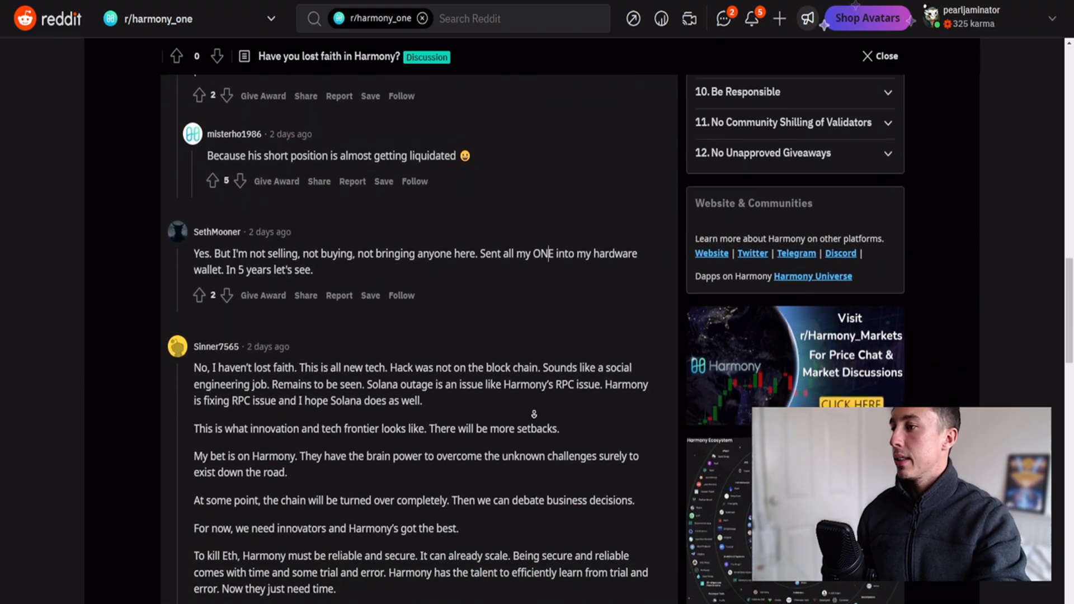
pyautogui.scroll(-3)
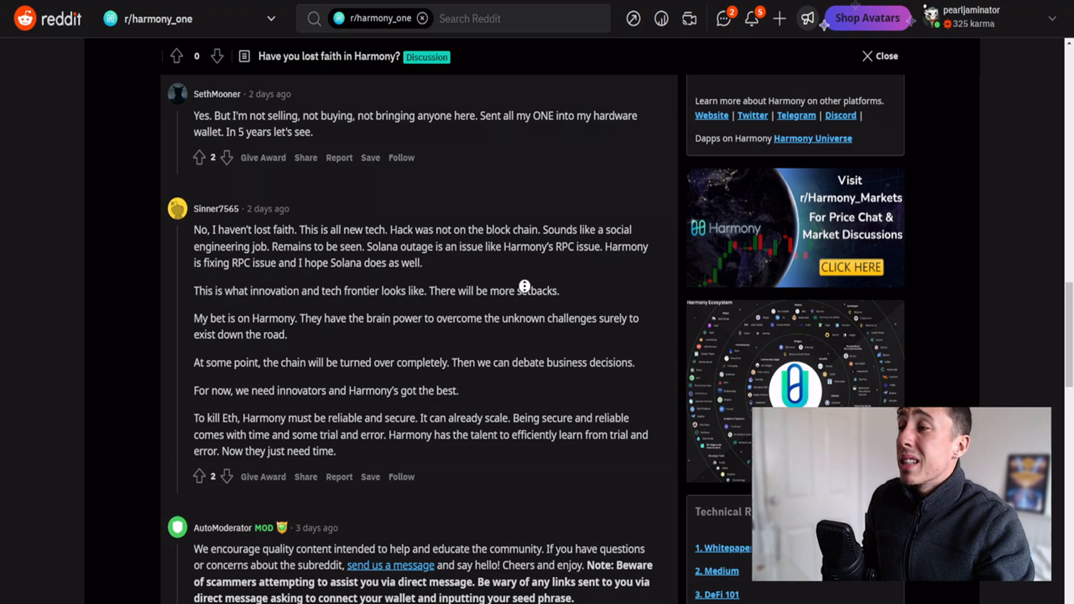
pyautogui.scroll(-3)
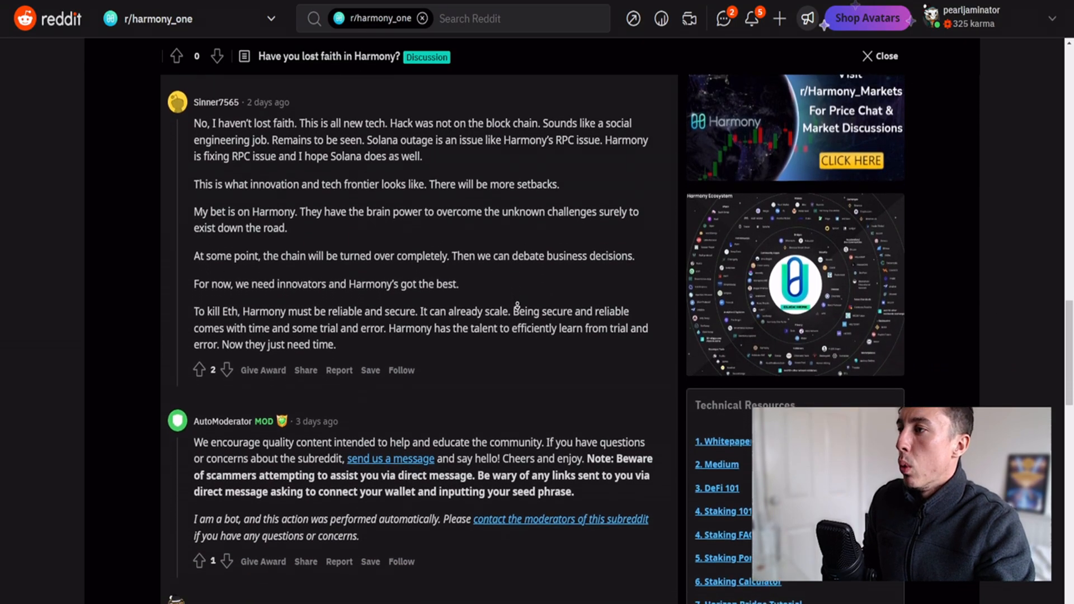
pyautogui.scroll(-3)
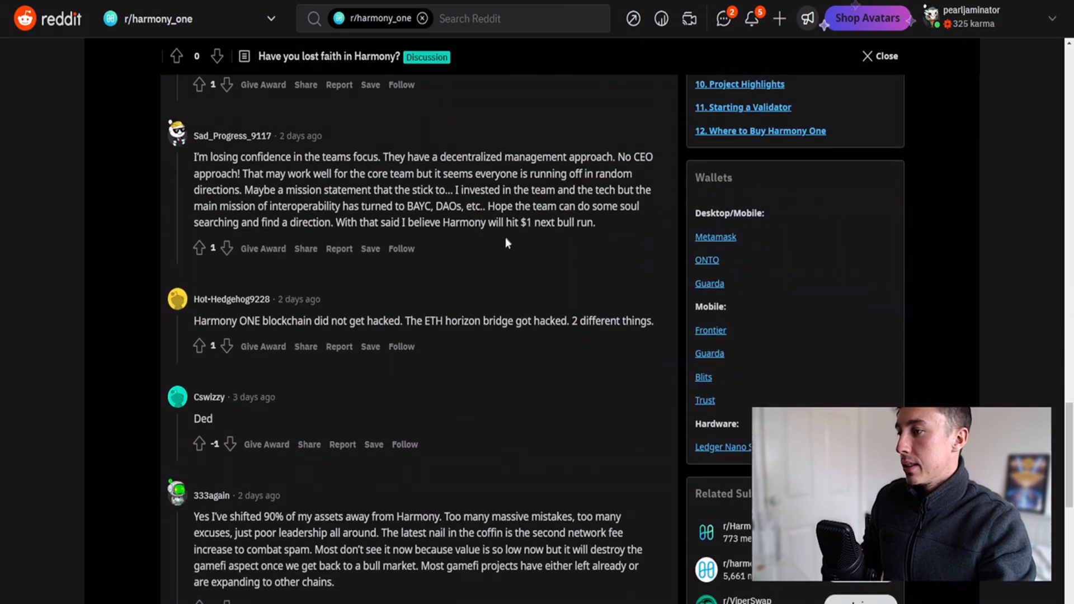
pyautogui.scroll(-3)
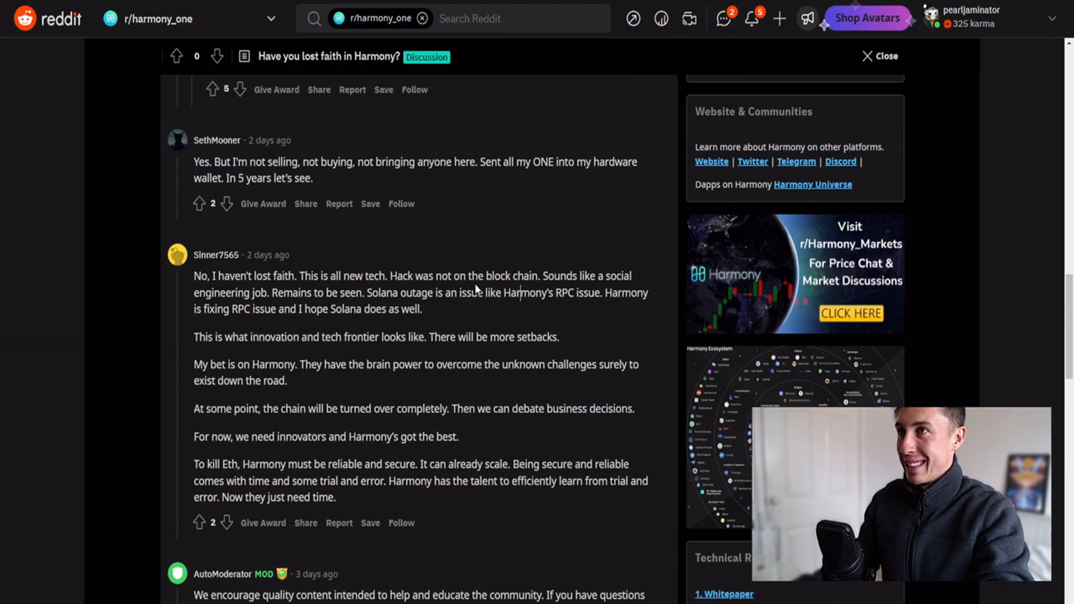
pyautogui.scroll(3)
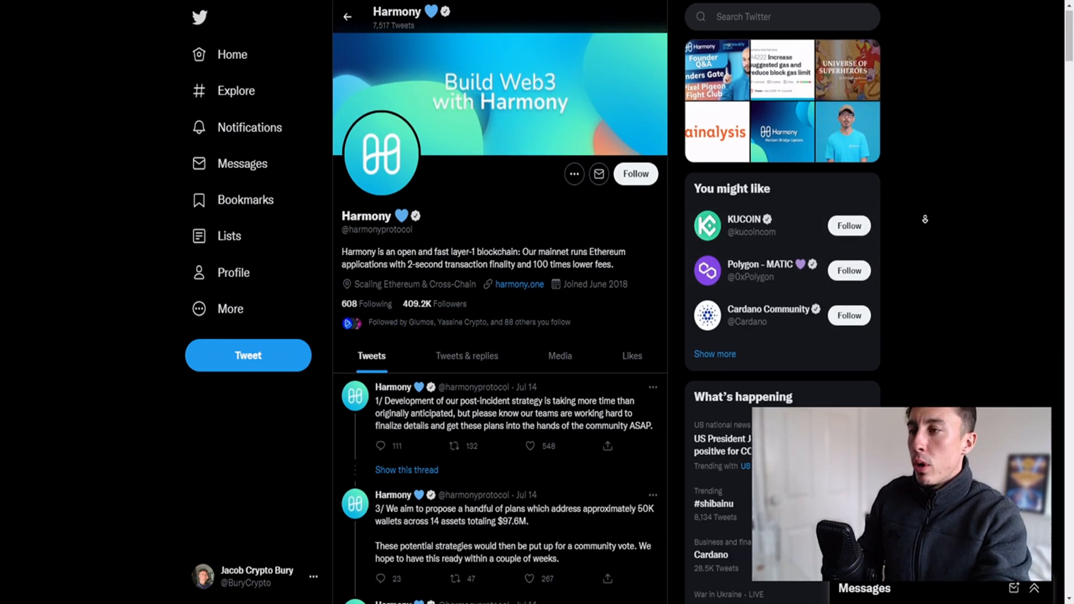
pyautogui.scroll(-3)
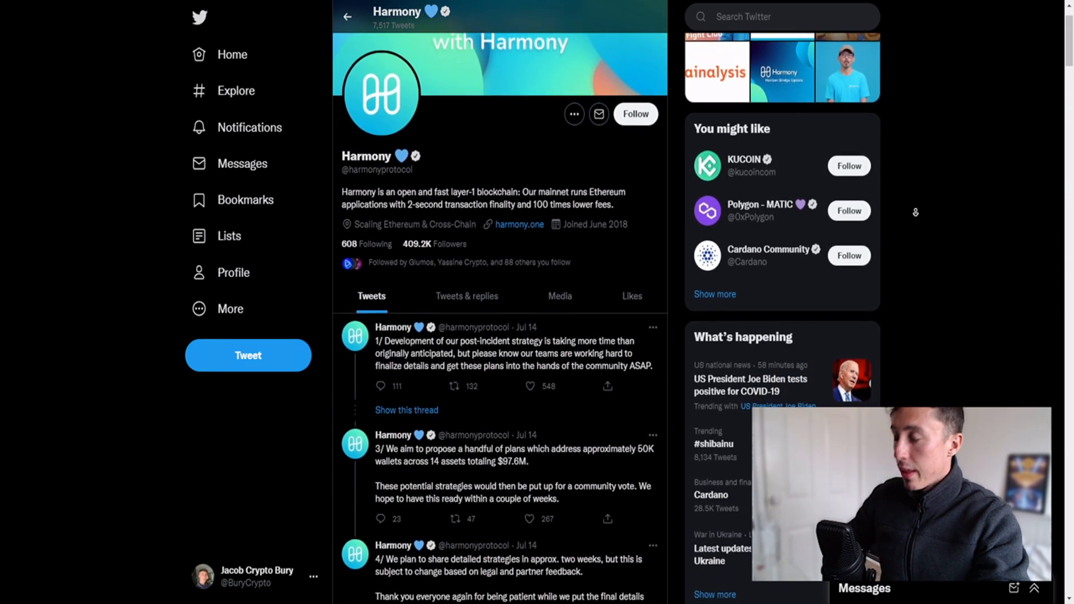
pyautogui.scroll(-3)
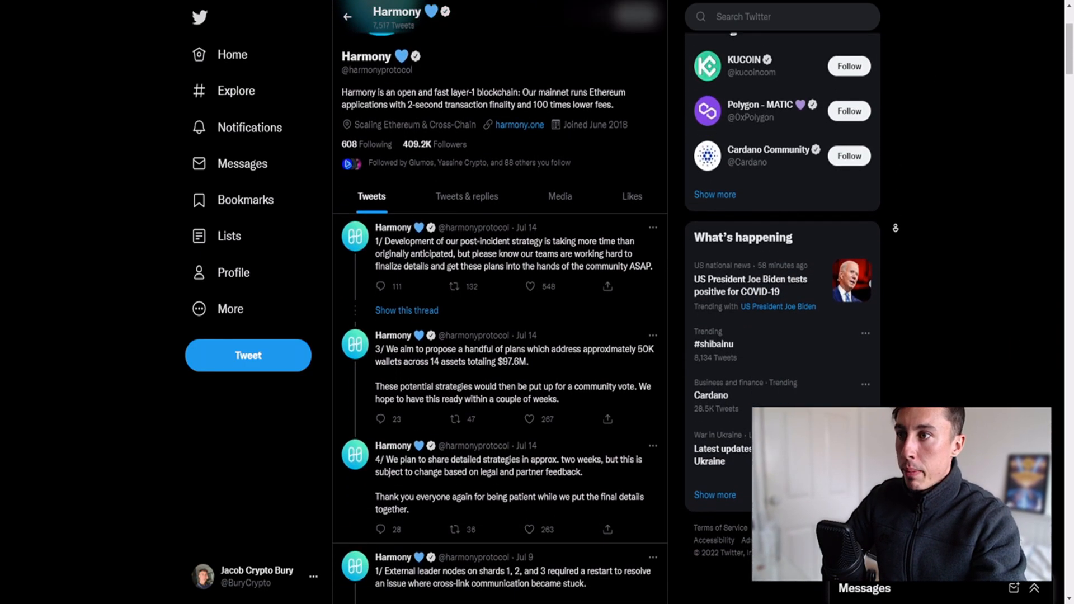
pyautogui.scroll(-3)
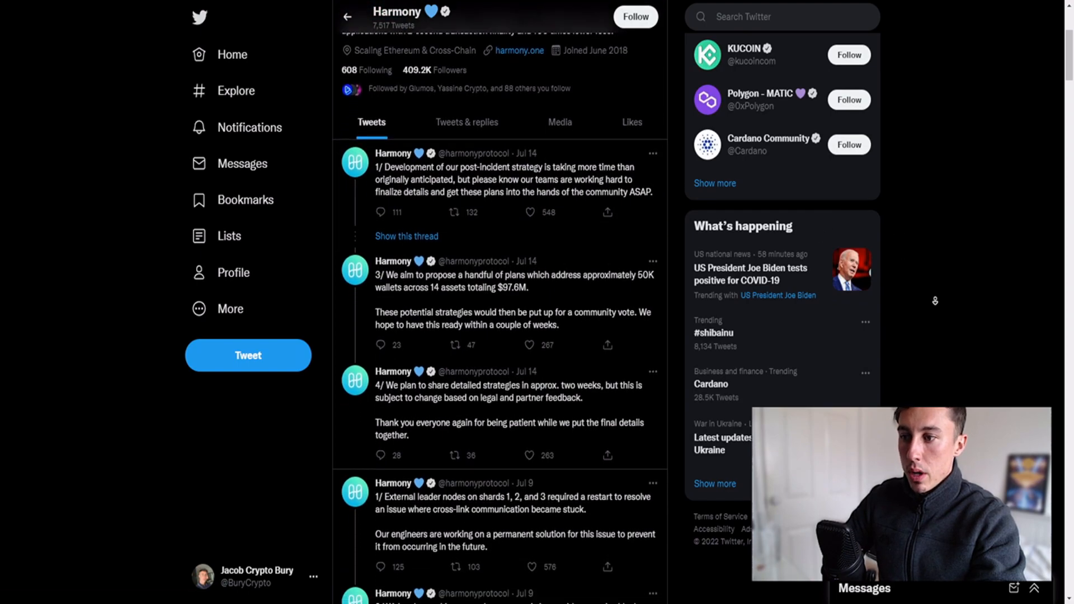
pyautogui.scroll(-3)
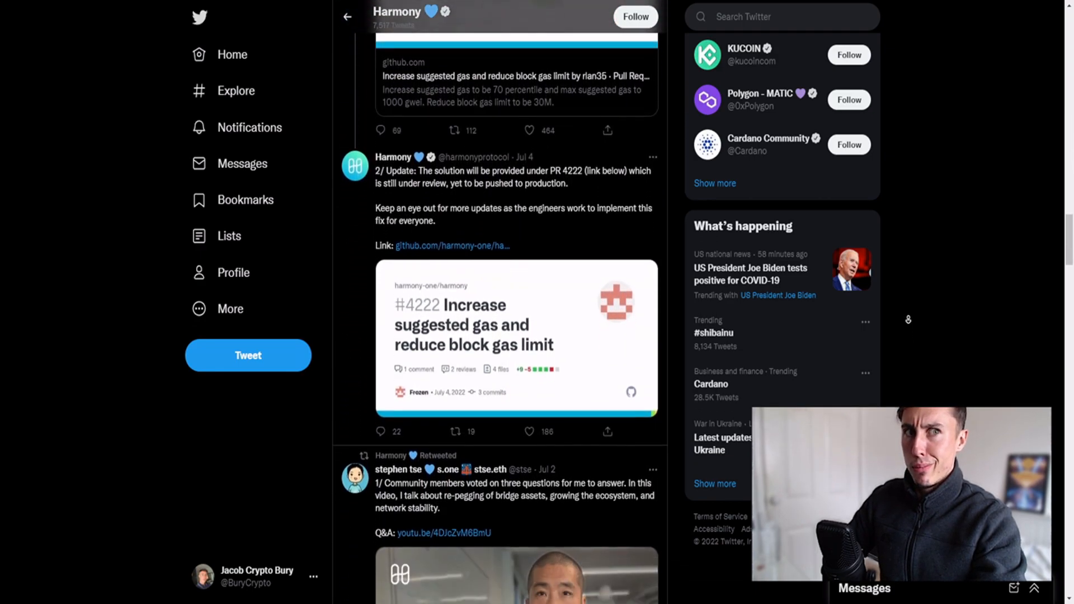
pyautogui.scroll(-3)
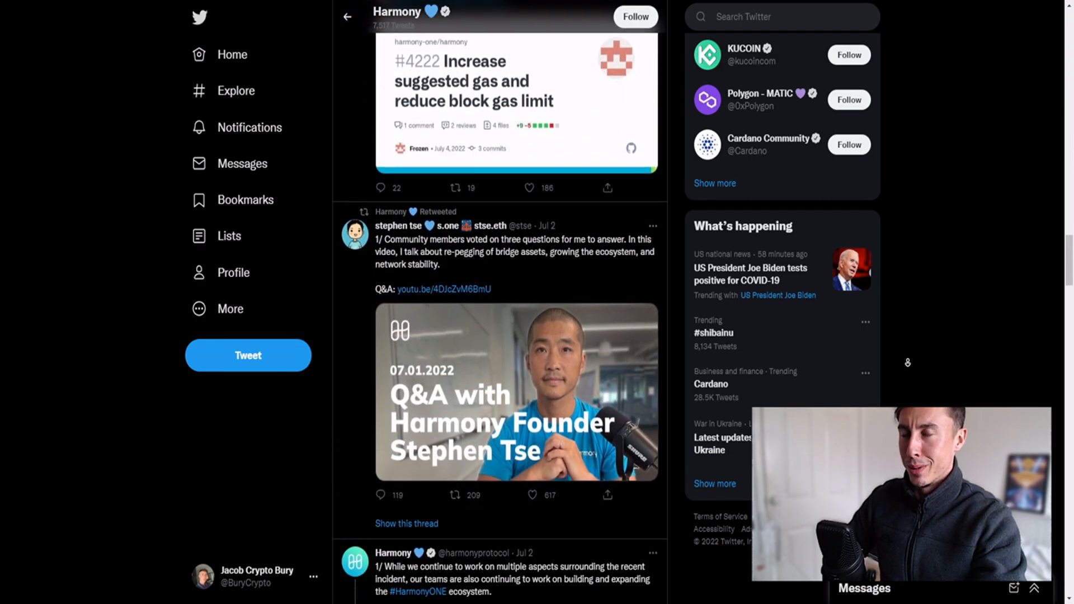
pyautogui.scroll(-3)
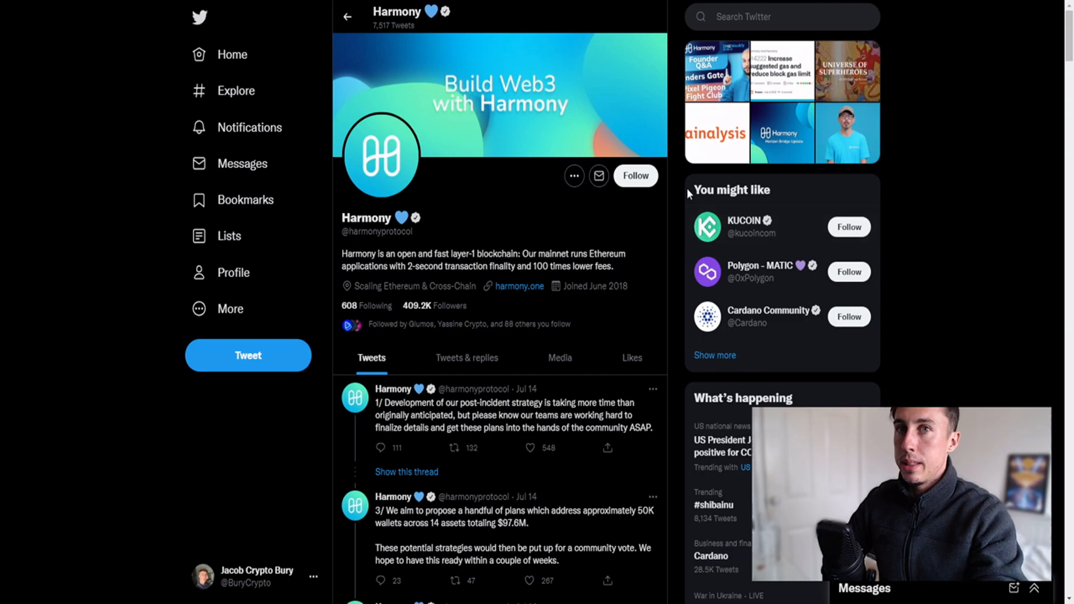
pyautogui.moveTo(775, 157)
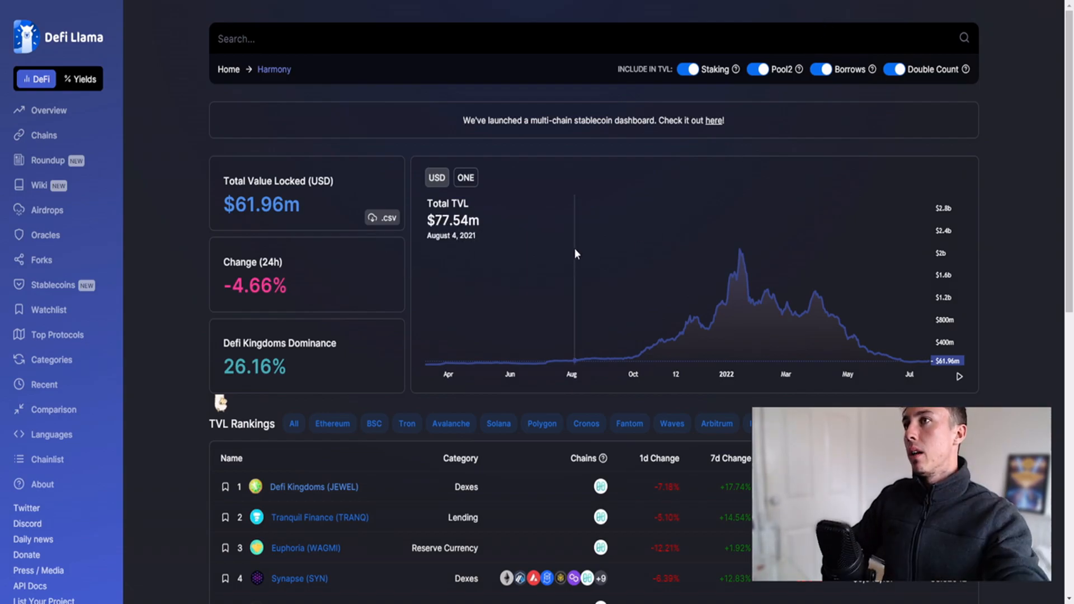
pyautogui.moveTo(765, 263)
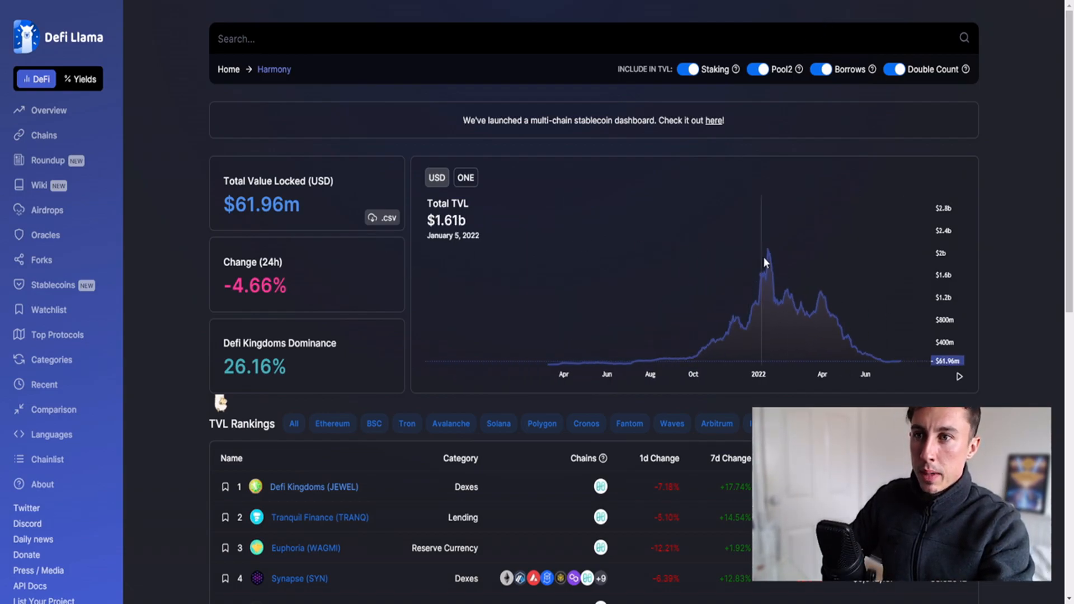
pyautogui.moveTo(136, 406)
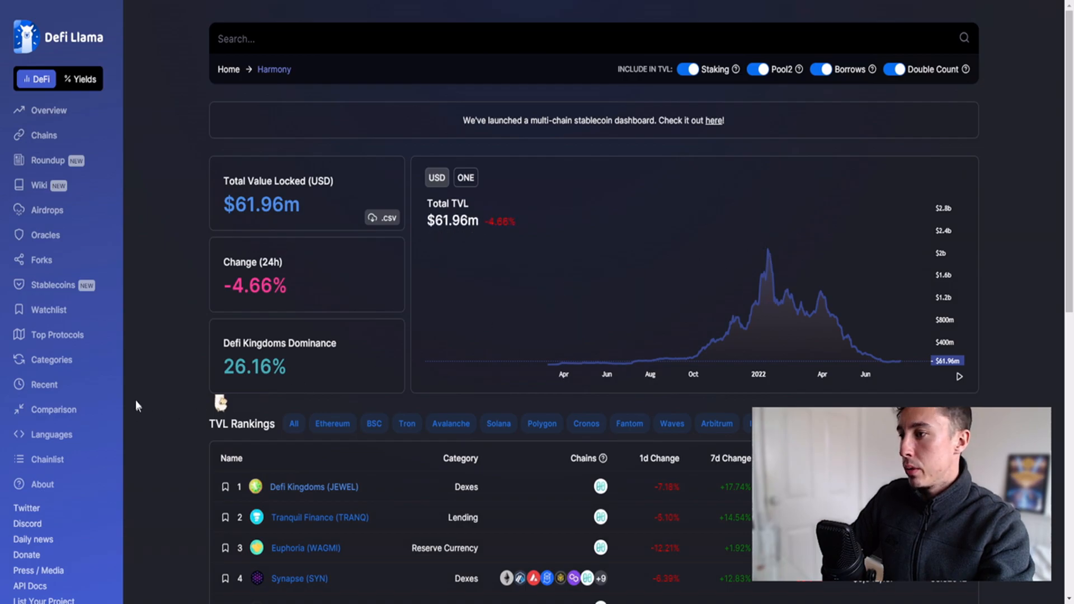
# Scroll below Harmony's $61.96m TVL chart to the protocol TVL Rankings table.
pyautogui.scroll(-3)
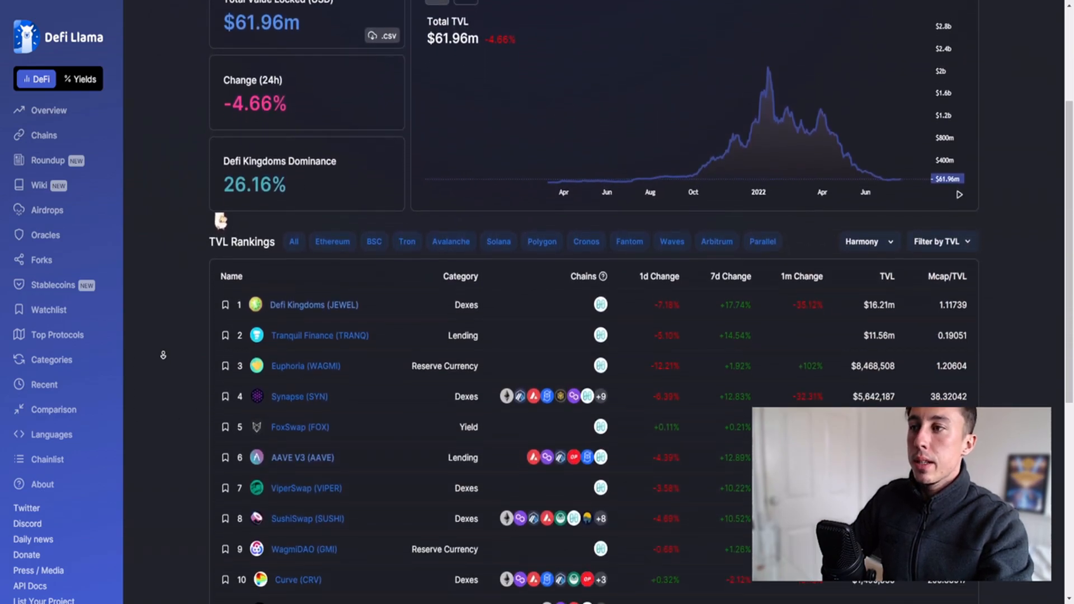
pyautogui.scroll(-3)
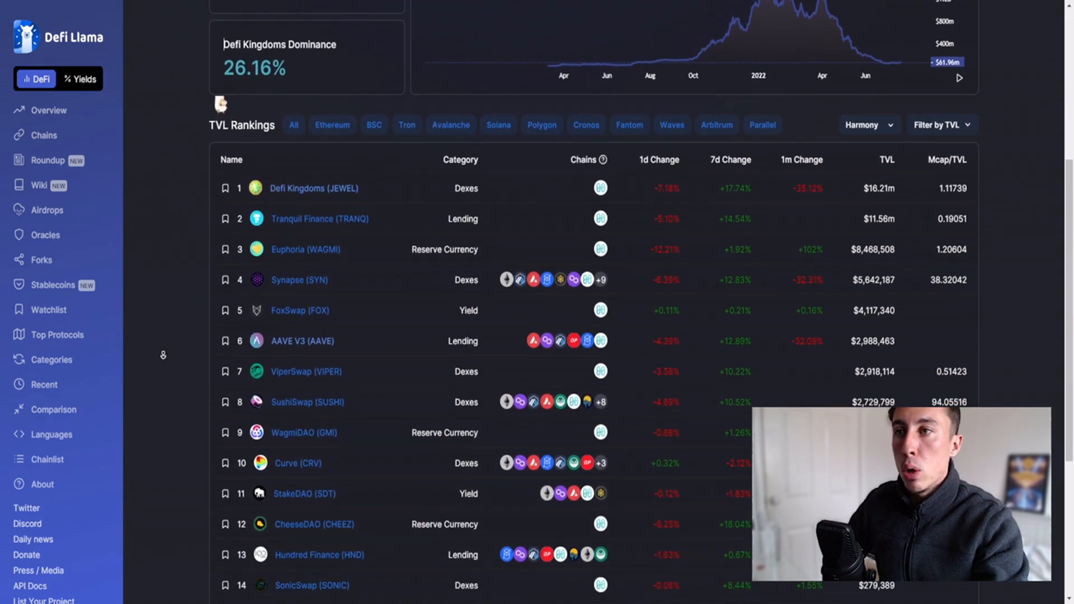
pyautogui.scroll(-3)
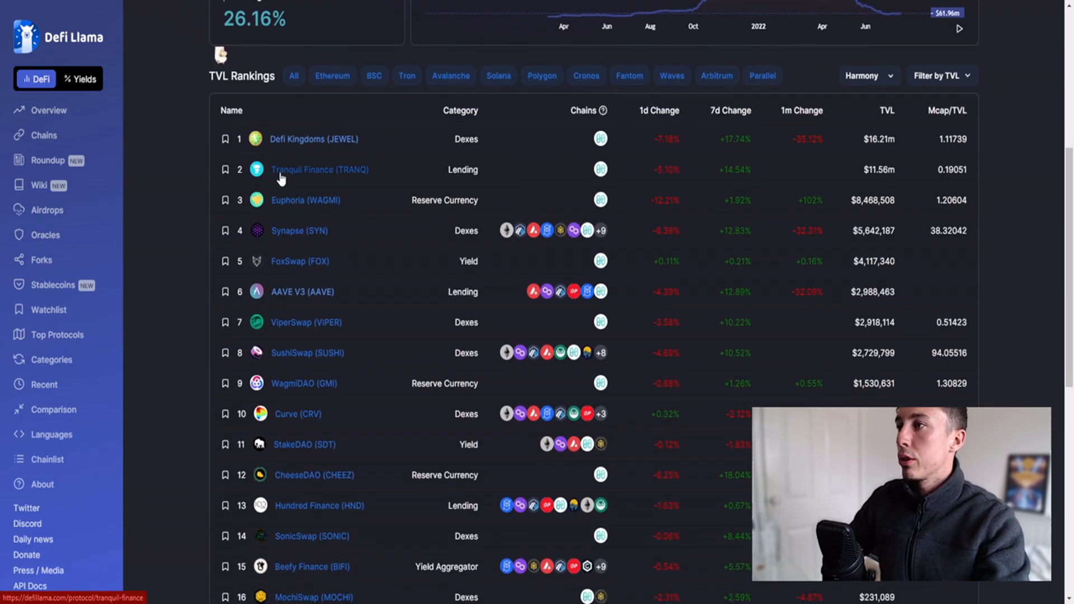
pyautogui.moveTo(420, 226)
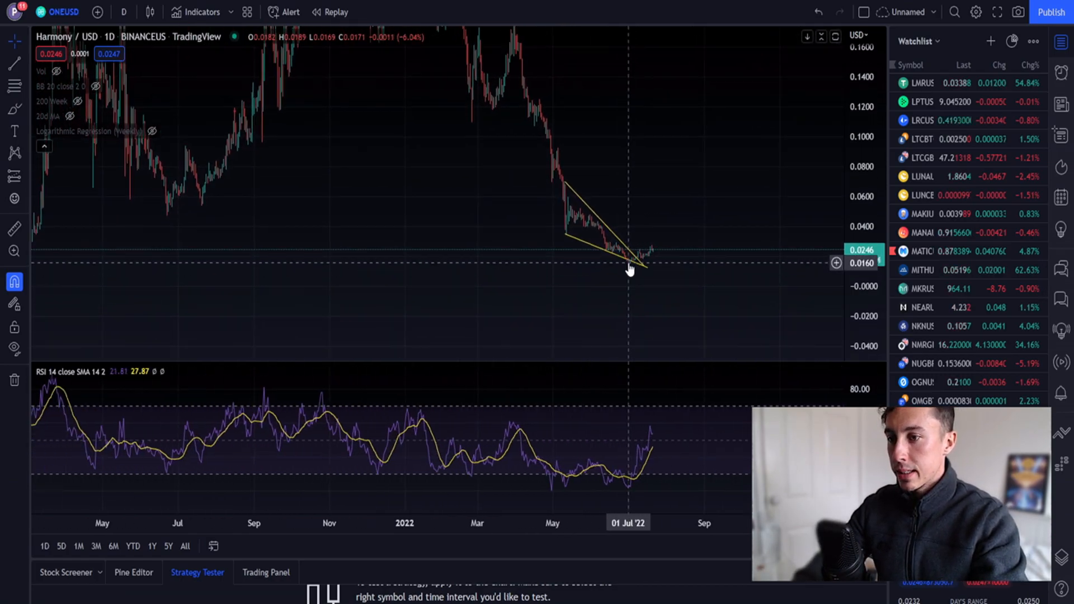
pyautogui.moveTo(584, 336)
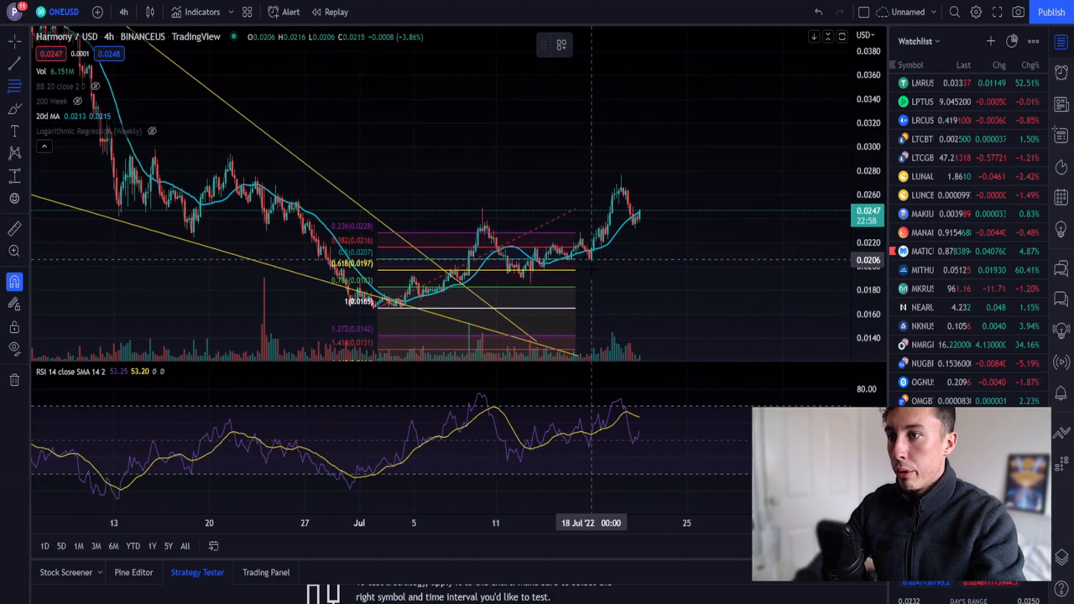
pyautogui.moveTo(526, 281)
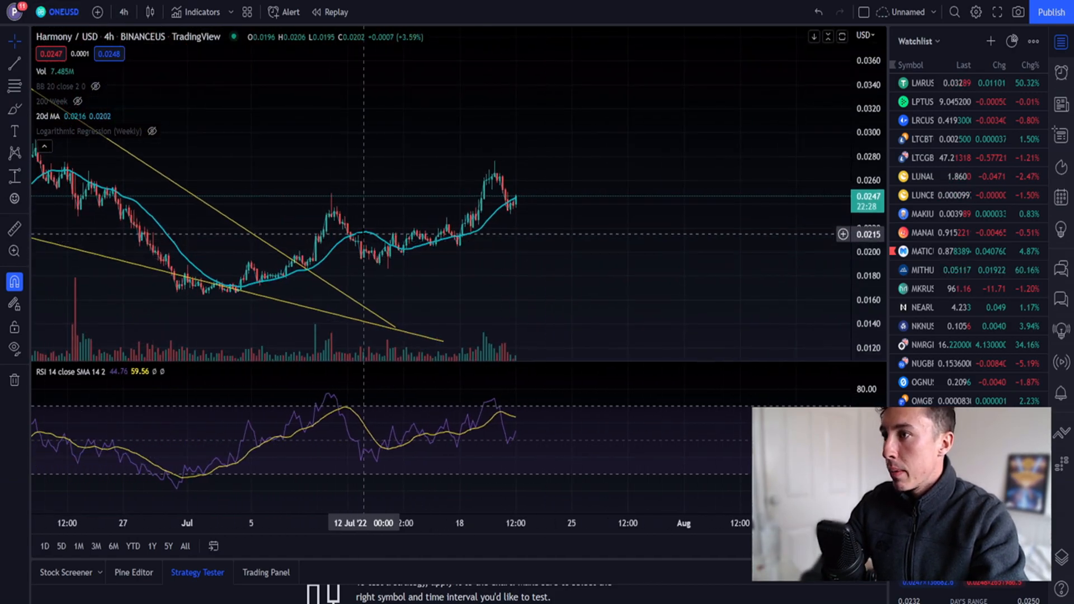
pyautogui.moveTo(552, 239)
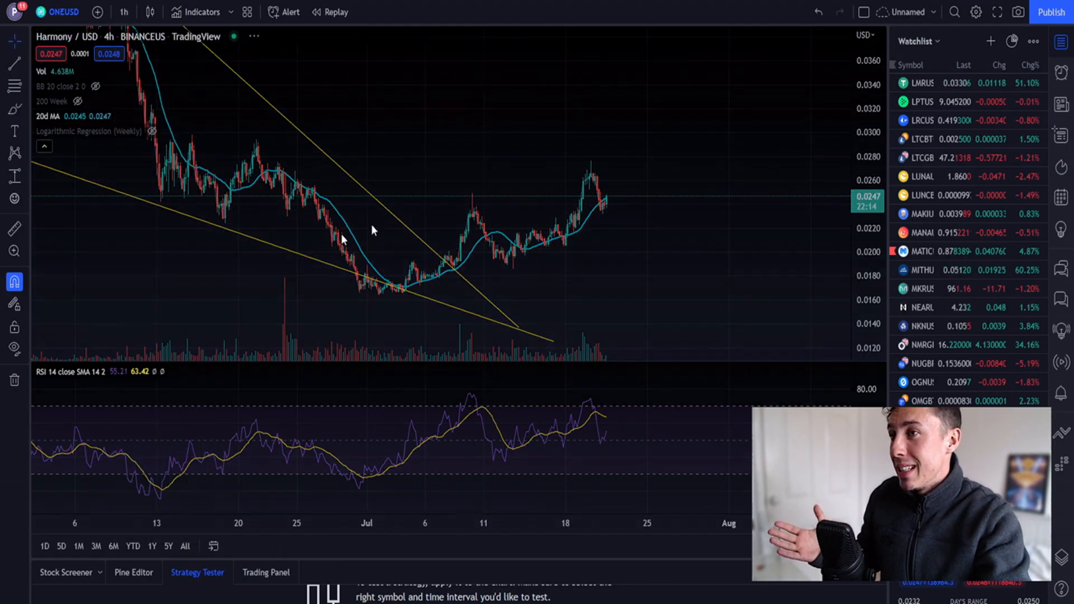
# View Harmony/USD on 1h candles, then return the chart to the 1 day interval.
pyautogui.click(124, 11)
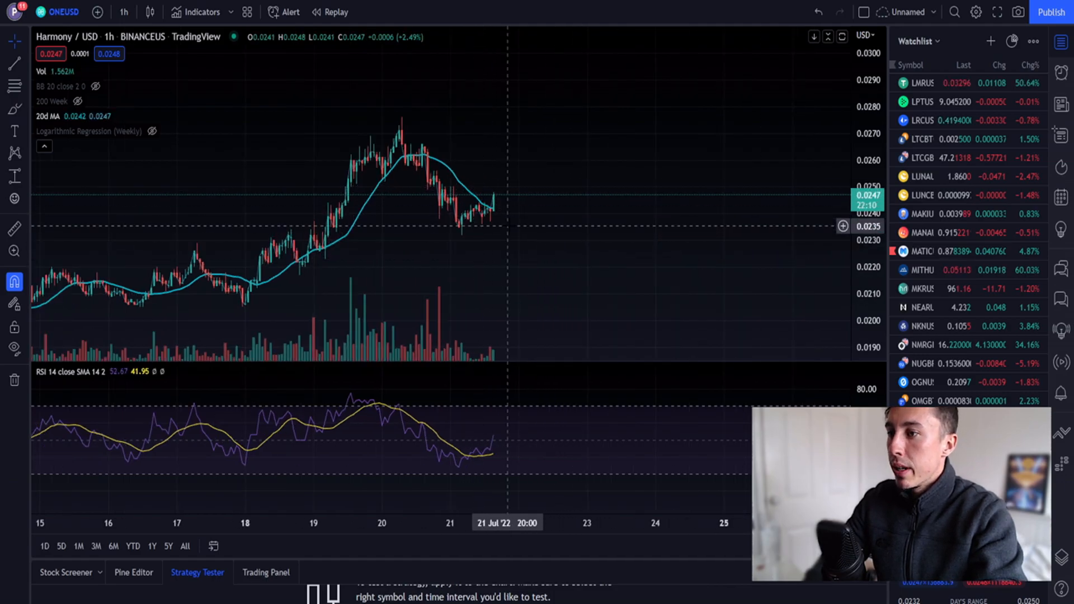
pyautogui.moveTo(471, 326)
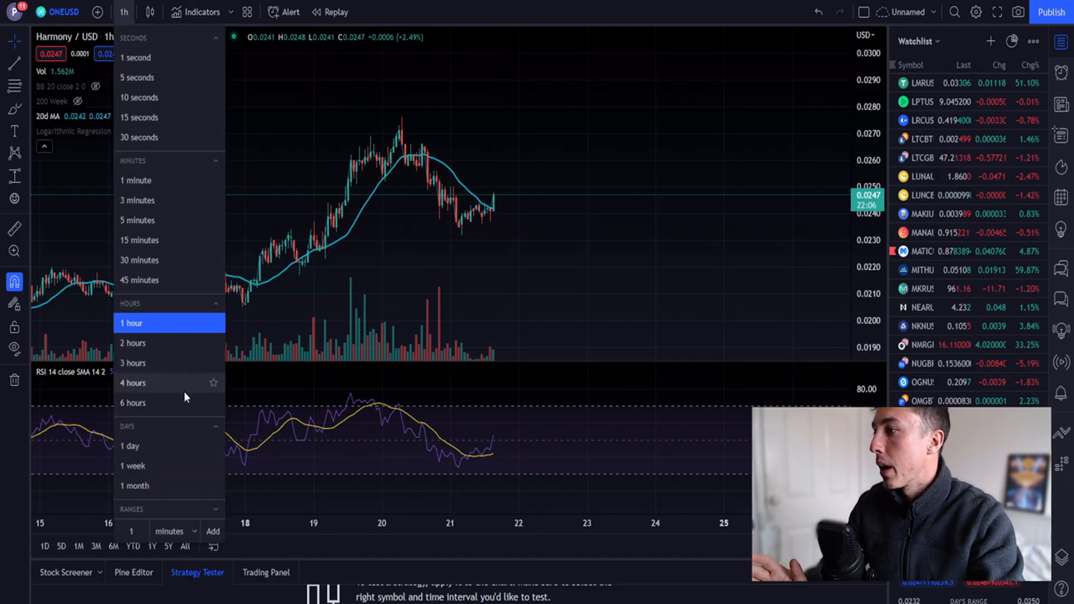
pyautogui.click(130, 446)
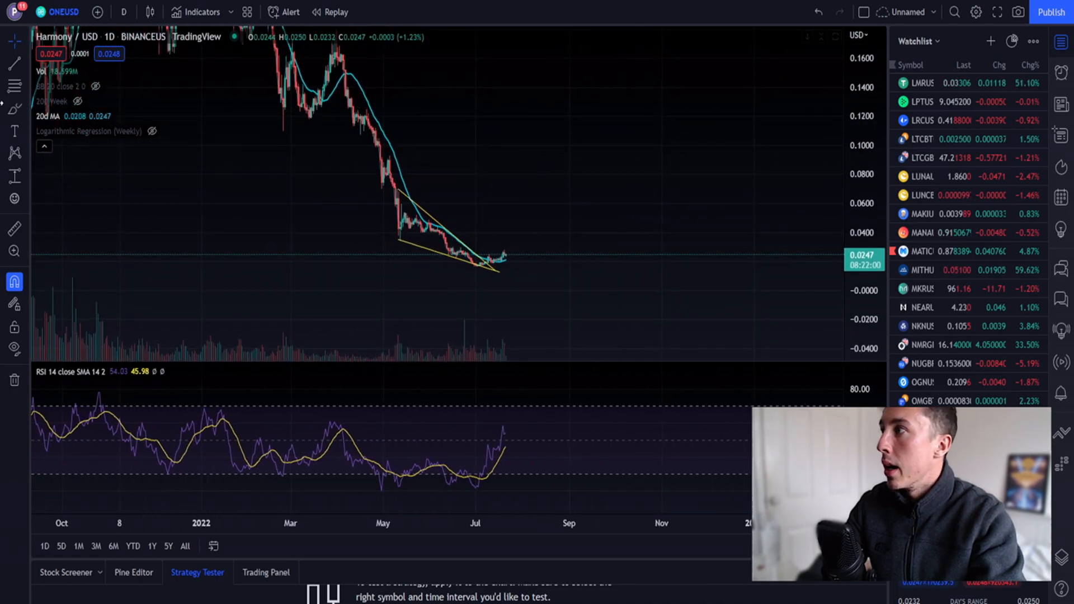
pyautogui.moveTo(329, 189)
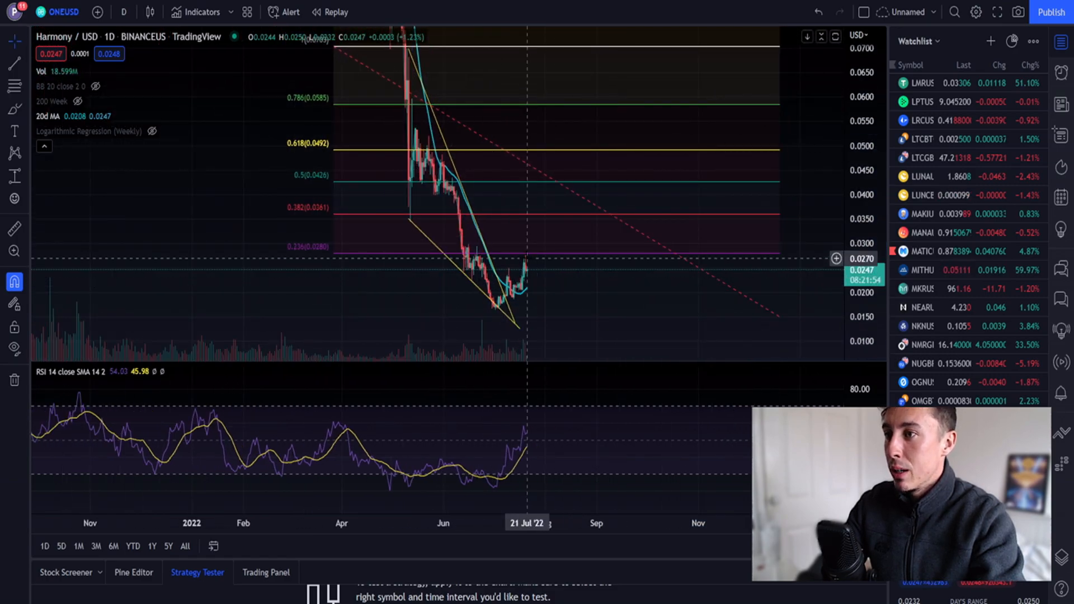
pyautogui.moveTo(546, 316)
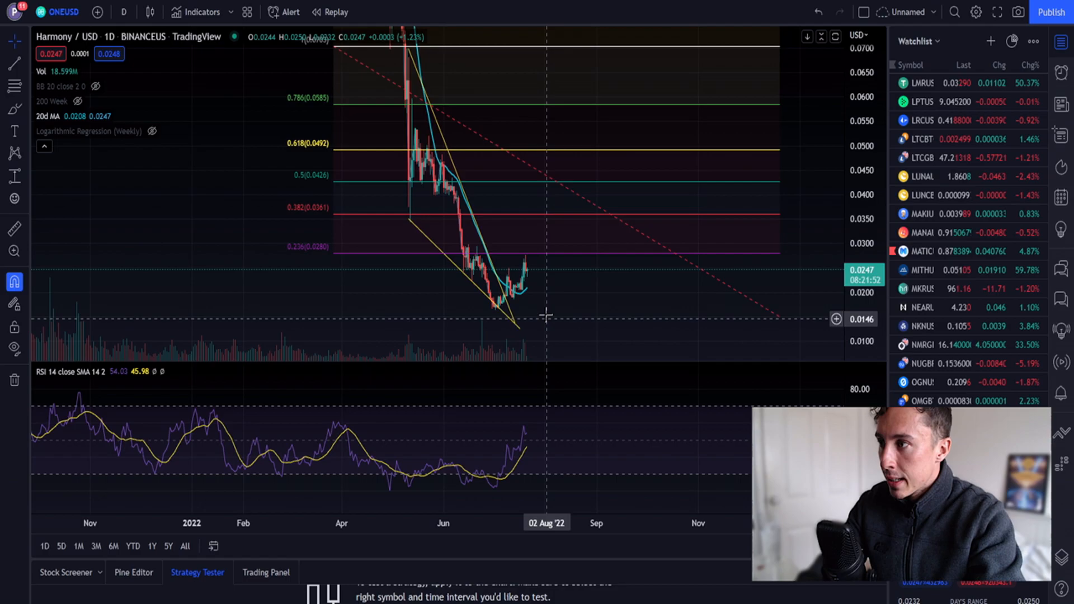
pyautogui.moveTo(524, 262)
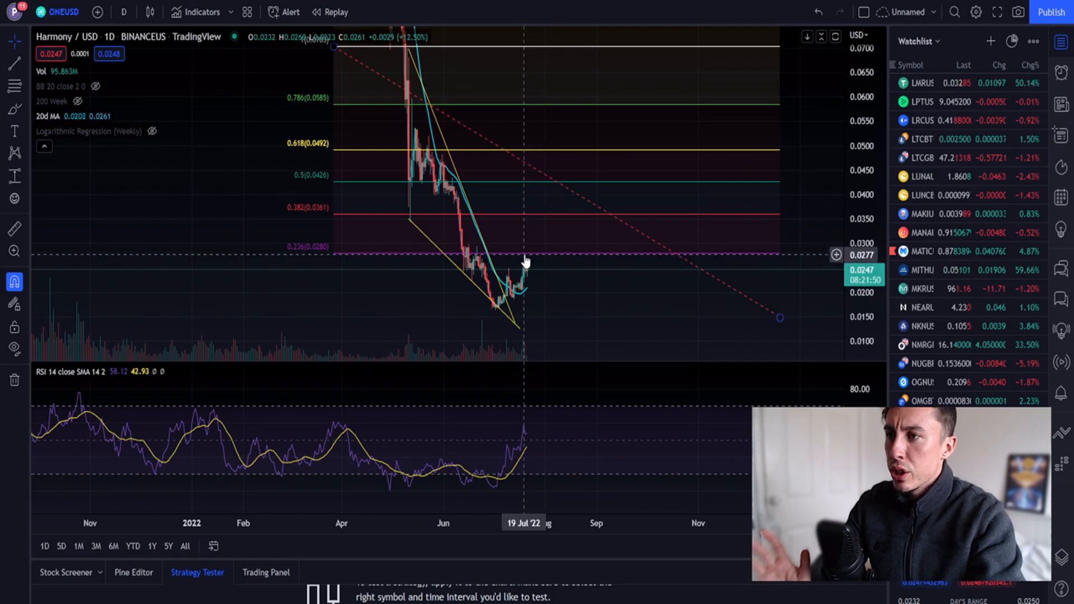
pyautogui.moveTo(603, 260)
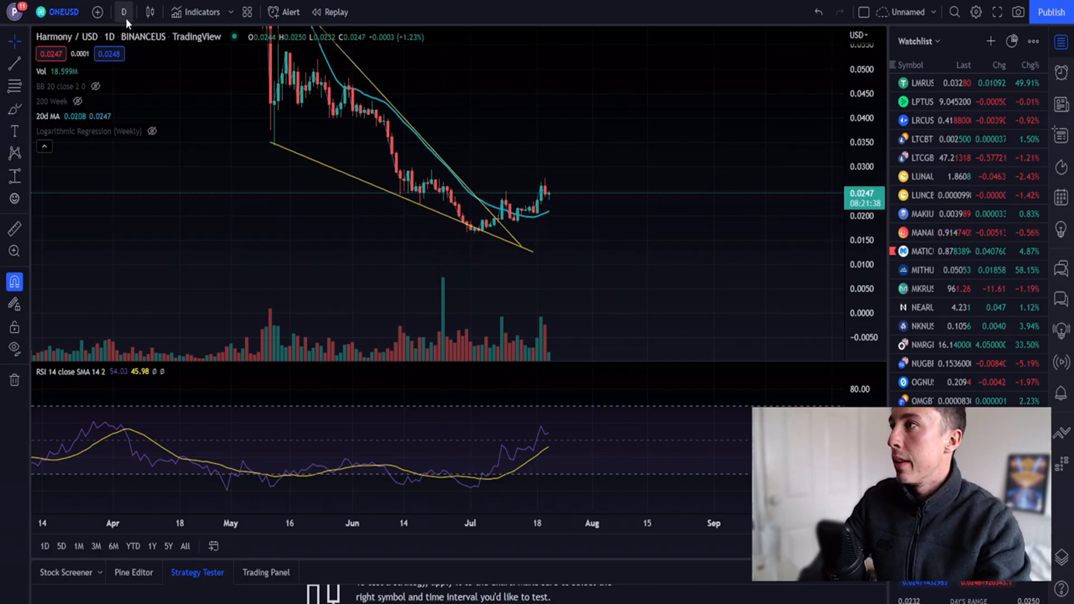
# On the weekly Harmony/USD view, brush an ellipse around the base before the 2021 rally.
pyautogui.click(123, 11)
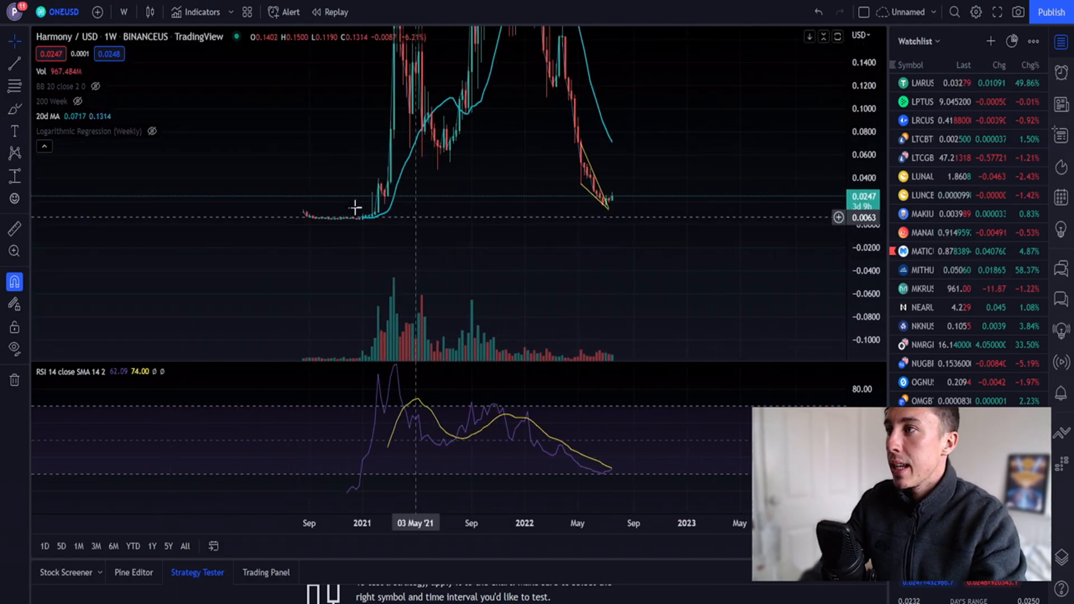
pyautogui.moveTo(368, 208)
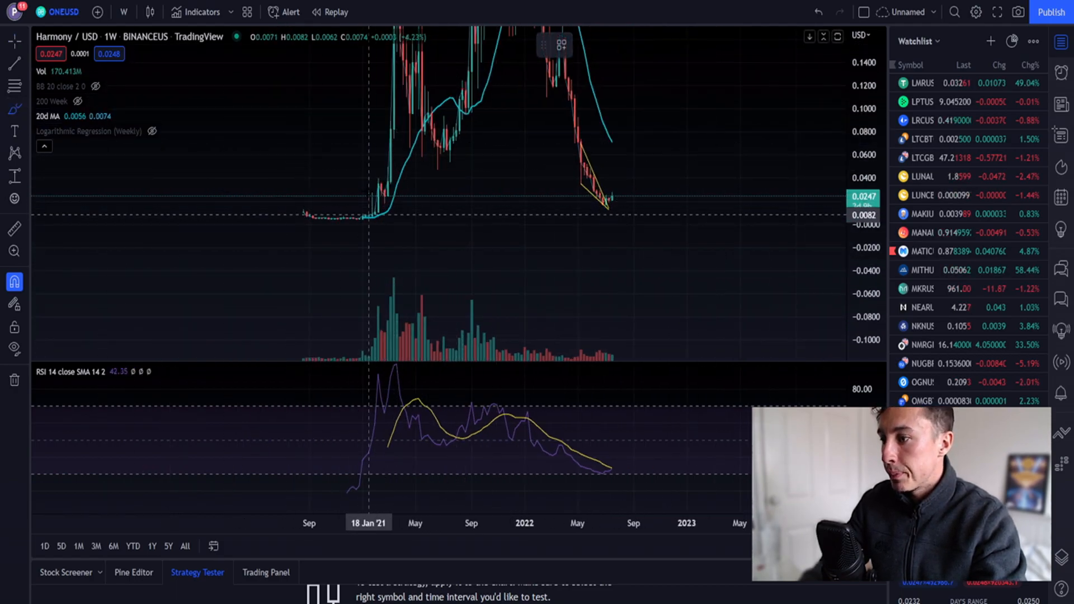
pyautogui.moveTo(367, 185); pyautogui.dragTo(394, 202)
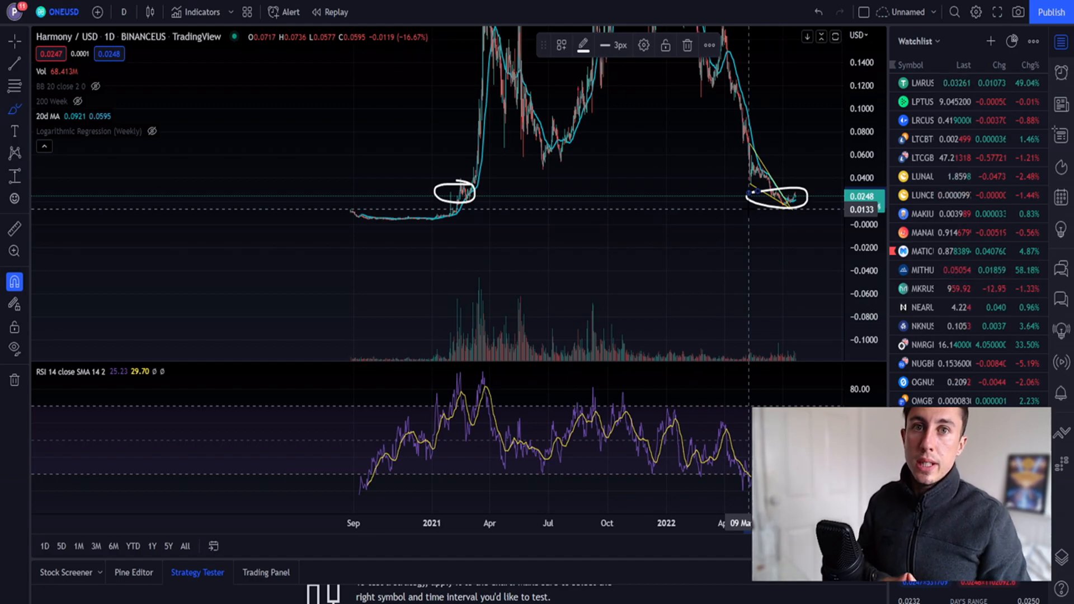
pyautogui.moveTo(614, 119)
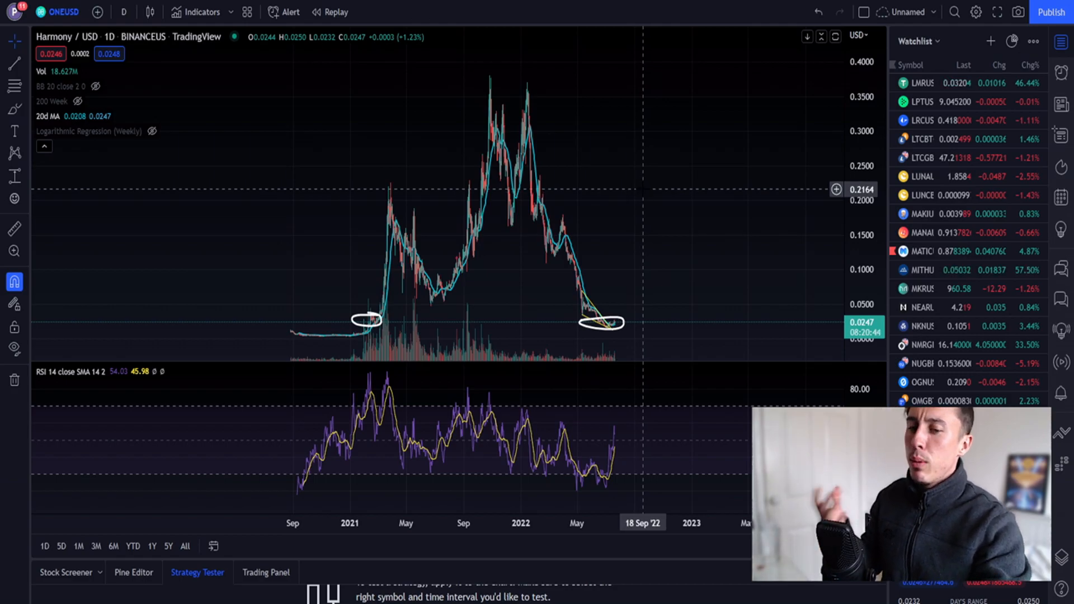
pyautogui.moveTo(658, 261)
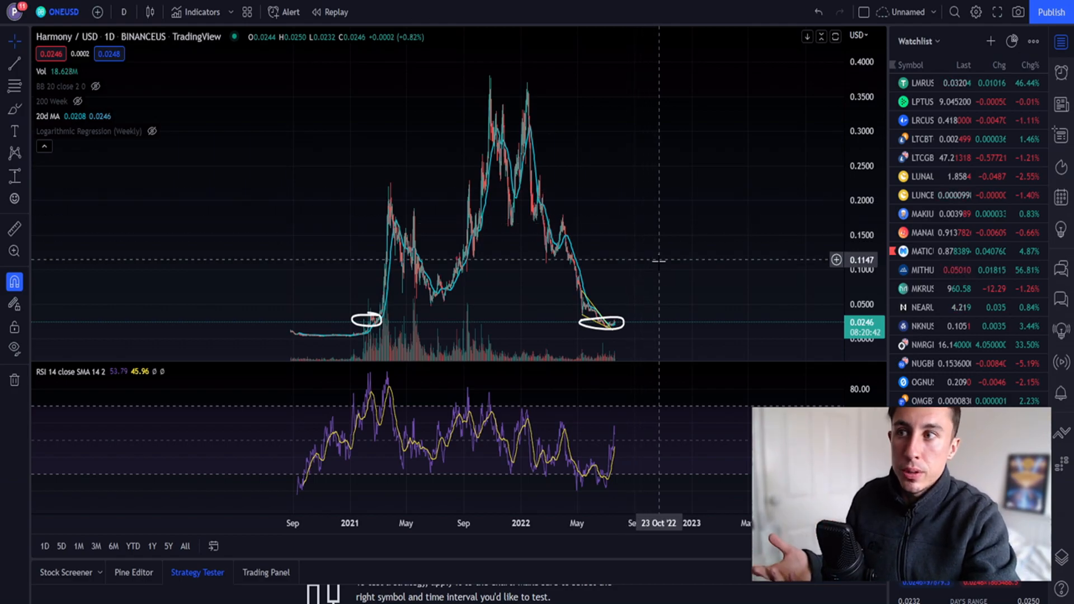